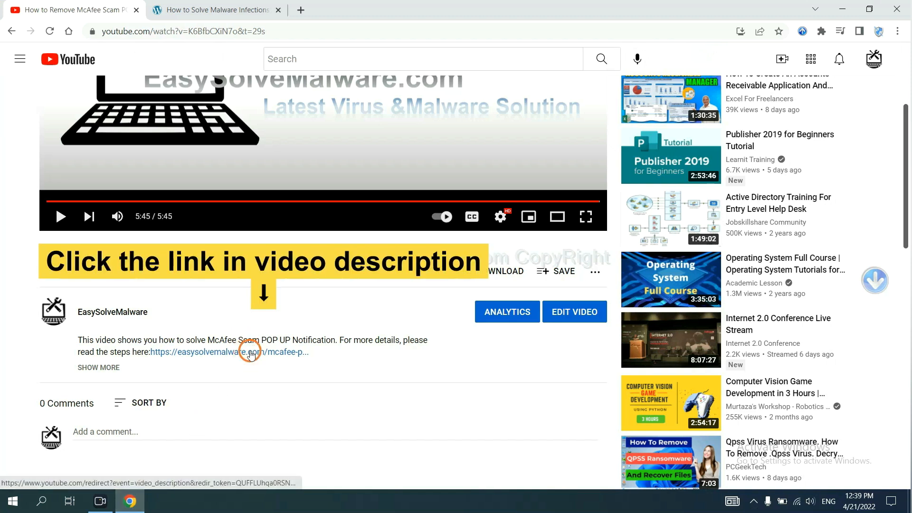
Open the guide linked in the video description and download the SpyHunter for Windows installer.
{"action": "left_click", "coordinate": [250, 352]}
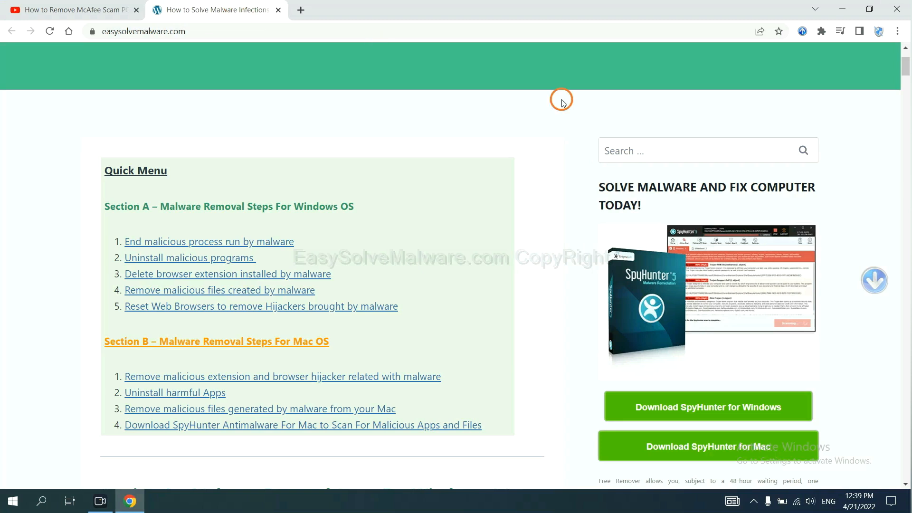
{"action": "scroll", "scroll_direction": "down", "scroll_amount": 3}
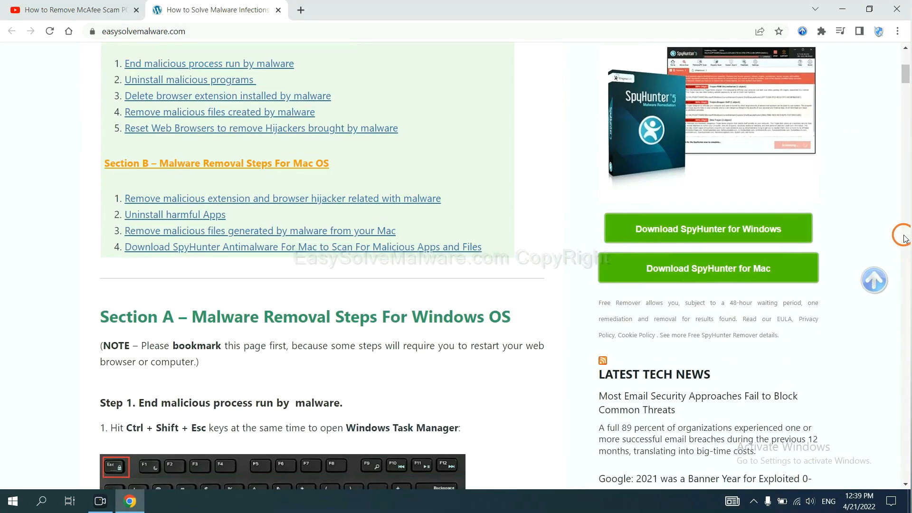
{"action": "left_click", "coordinate": [709, 229]}
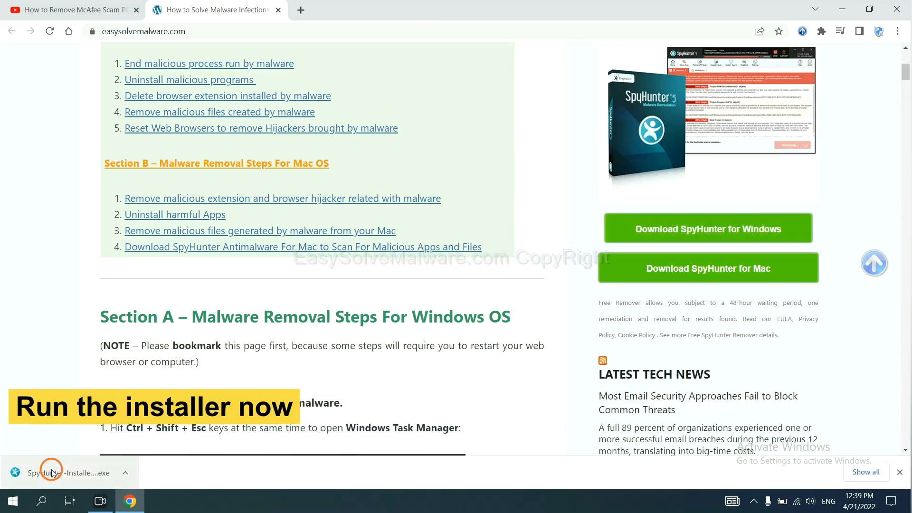
Launch the downloaded SpyHunter installer, accept English, and continue through setup.
{"action": "left_click", "coordinate": [55, 473]}
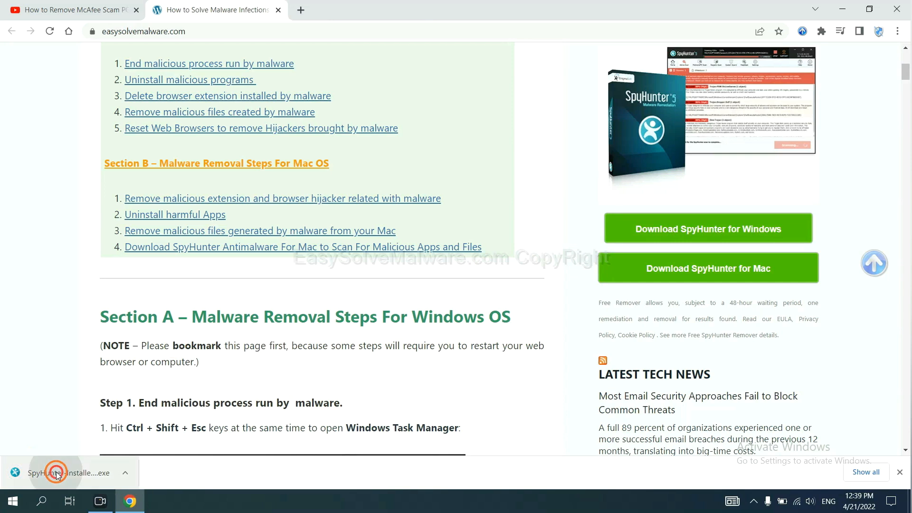
{"action": "left_click", "coordinate": [56, 473]}
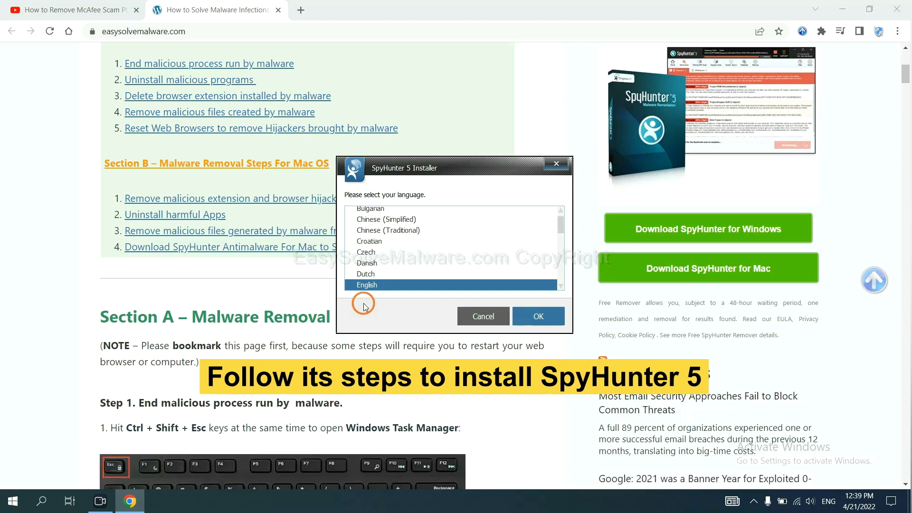
{"action": "left_click", "coordinate": [538, 316]}
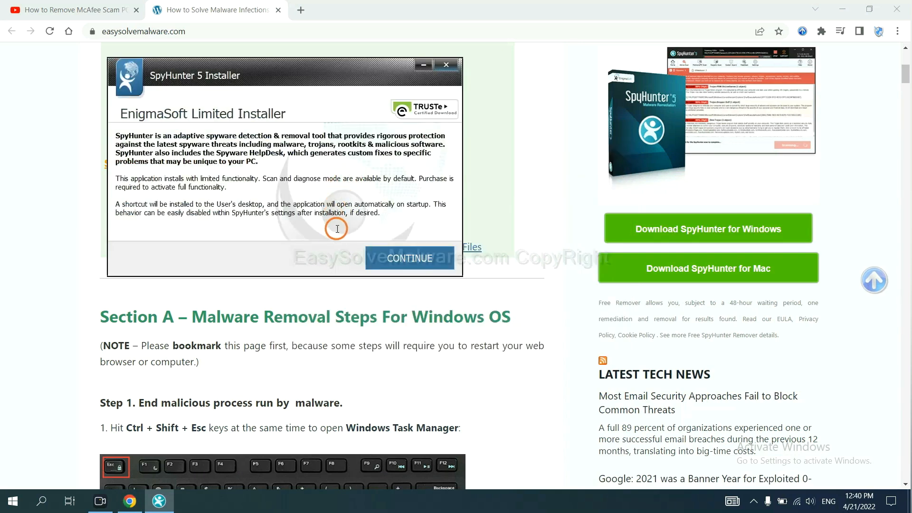
{"action": "left_click", "coordinate": [410, 258]}
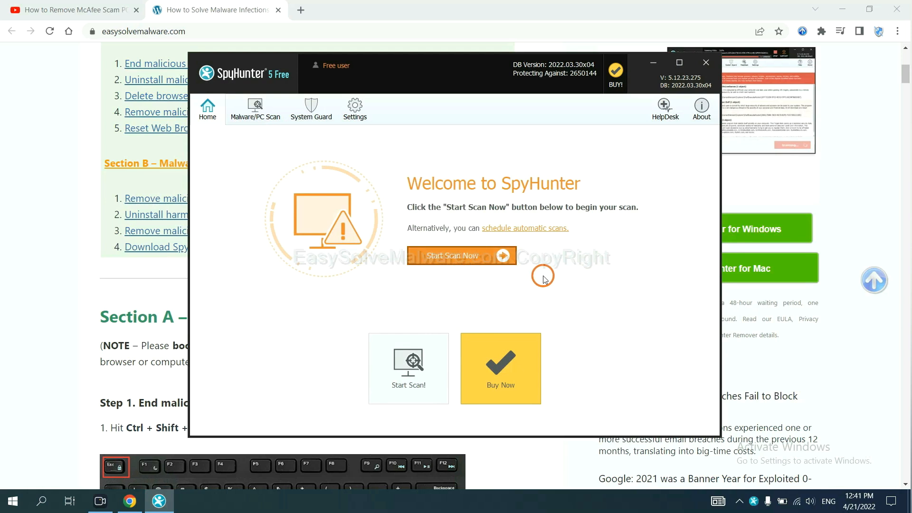
Run a SpyHunter scan that detects the unknown startup object remove360.bat.
{"action": "left_click", "coordinate": [461, 255]}
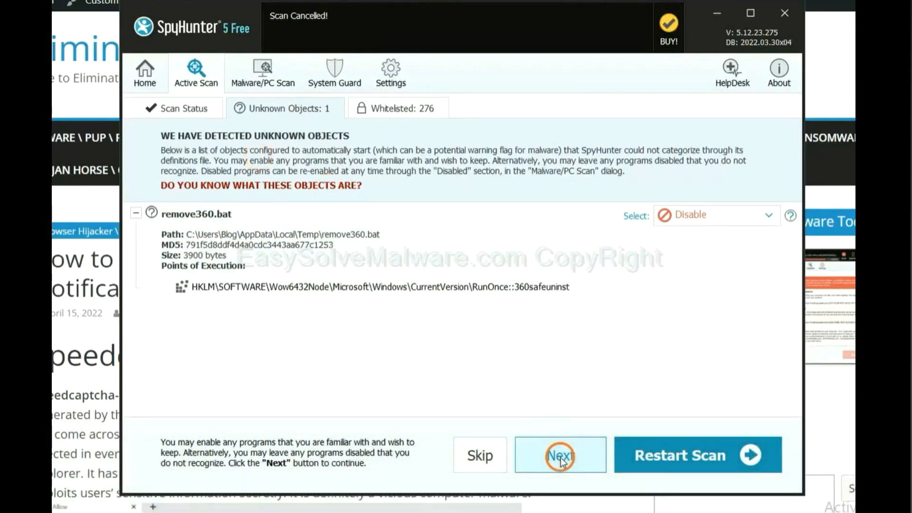
Move past remove360.bat and choose the FREE Trial (15-Days) option.
{"action": "left_click", "coordinate": [559, 454]}
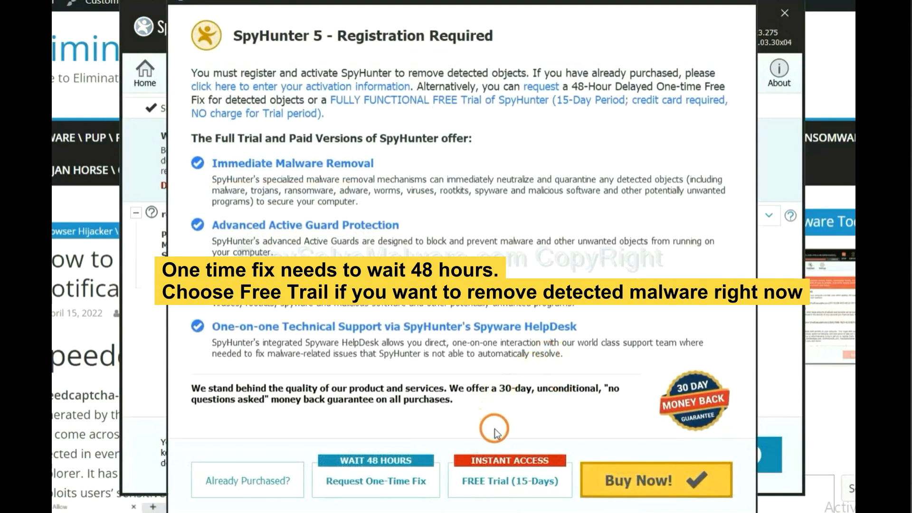
{"action": "mouse_move", "coordinate": [430, 447]}
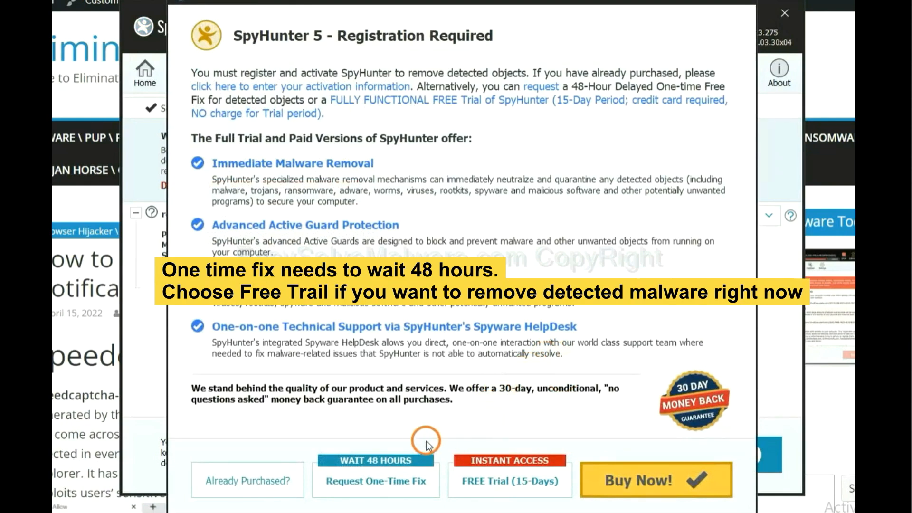
{"action": "mouse_move", "coordinate": [485, 492]}
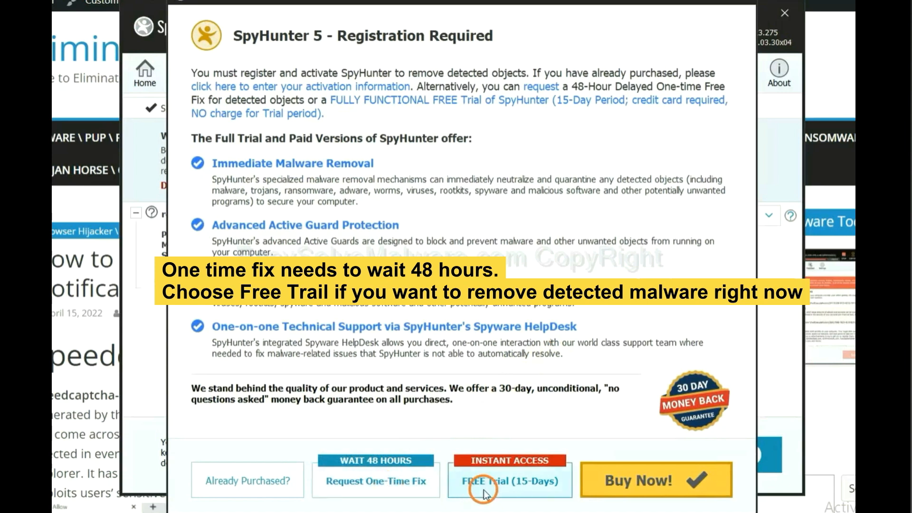
{"action": "mouse_move", "coordinate": [504, 490]}
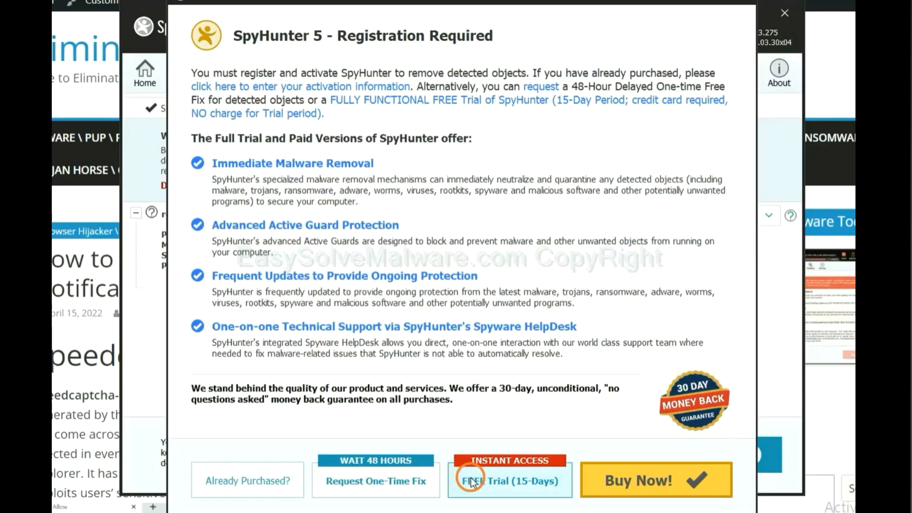
{"action": "left_click", "coordinate": [784, 14]}
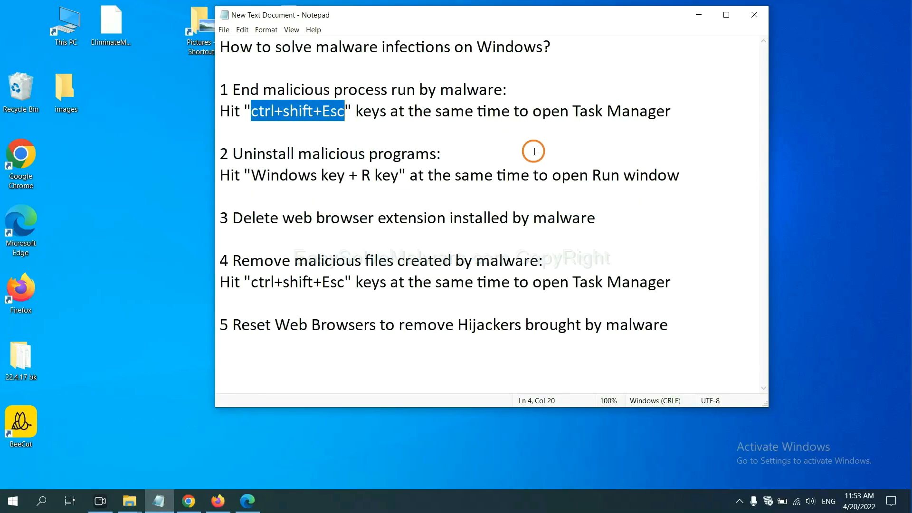
{"action": "mouse_move", "coordinate": [325, 111]}
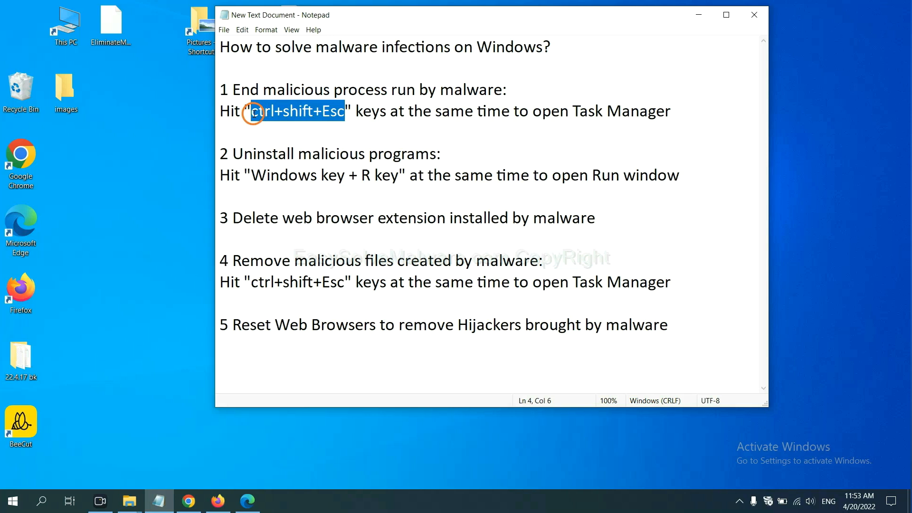
{"action": "key", "text": "ctrl+shift+esc"}
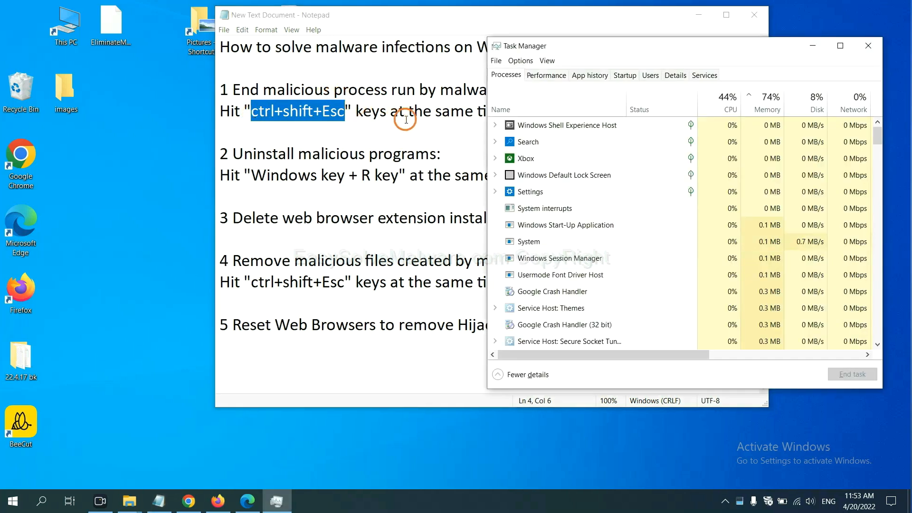
{"action": "mouse_move", "coordinate": [593, 187]}
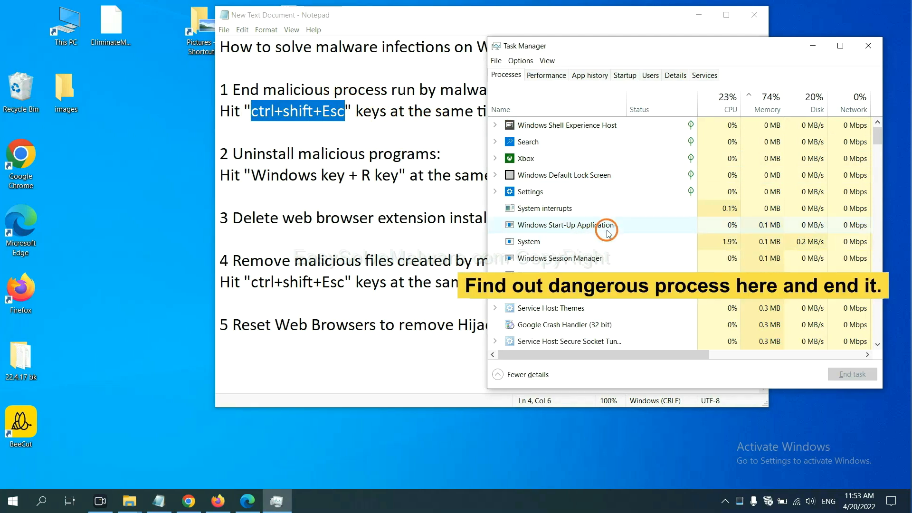
{"action": "mouse_move", "coordinate": [606, 238]}
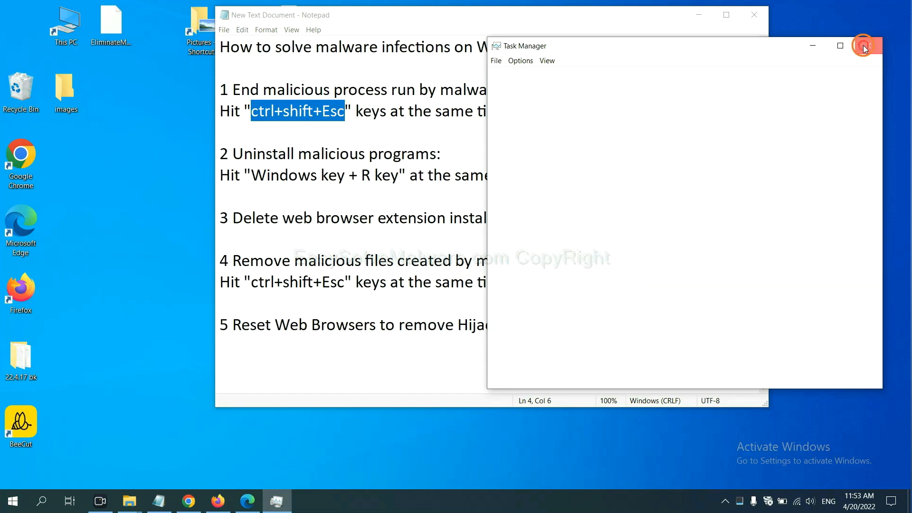
{"action": "left_click", "coordinate": [867, 46]}
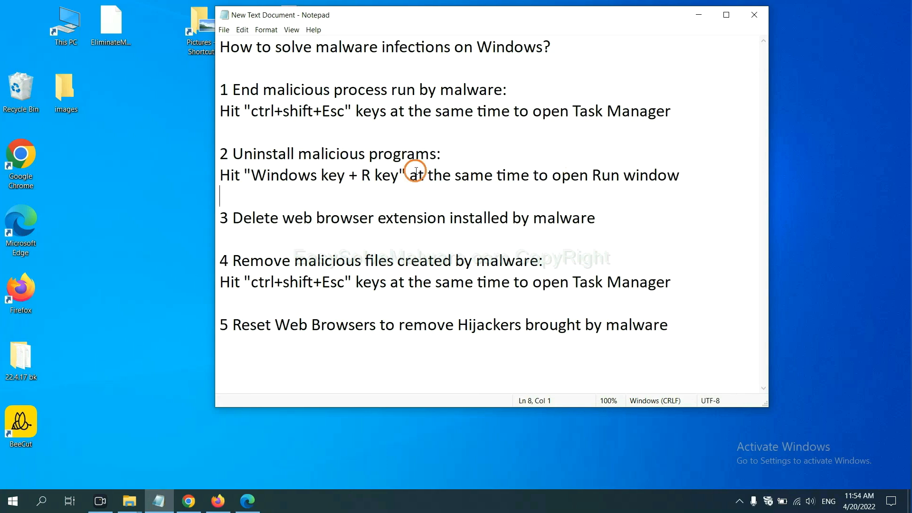
Highlight 'Windows key + R key' in step 2, then run 'control panel' from Run.
{"action": "left_click", "coordinate": [247, 182]}
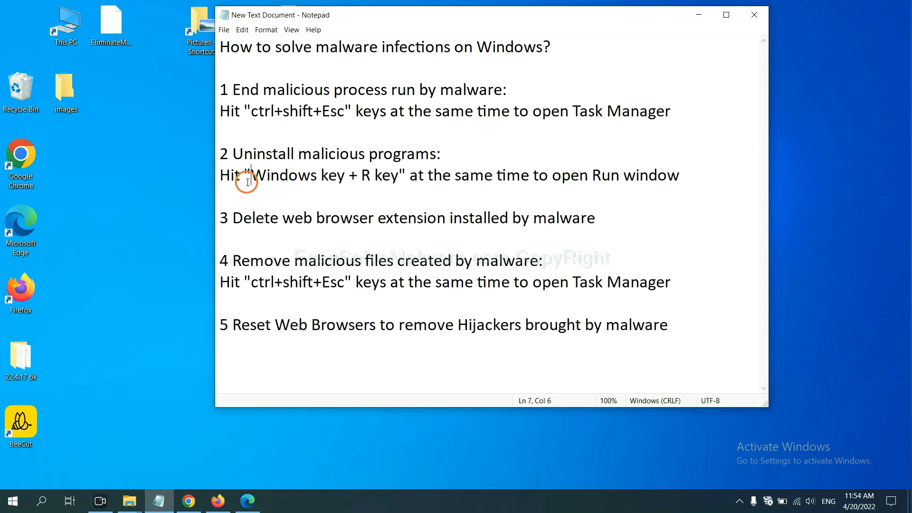
{"action": "left_click_drag", "start_coordinate": [251, 176], "coordinate": [399, 175]}
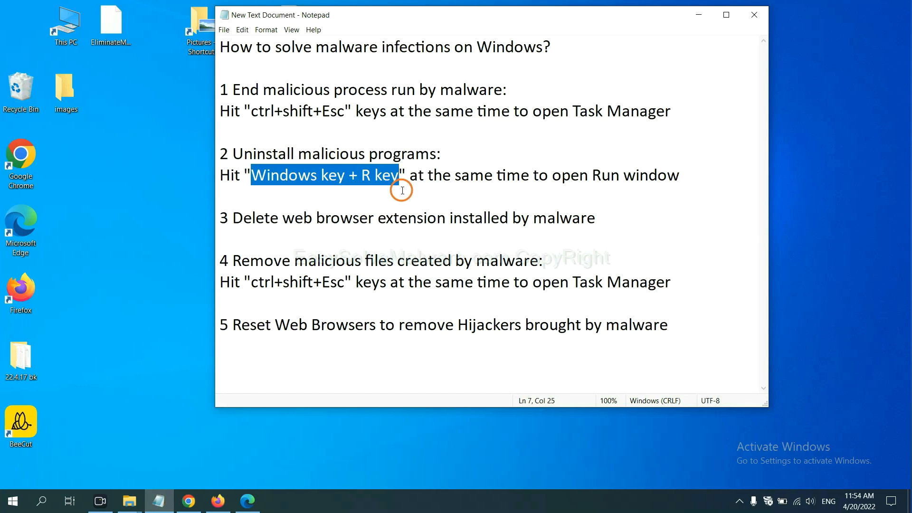
{"action": "key", "text": "Win+r"}
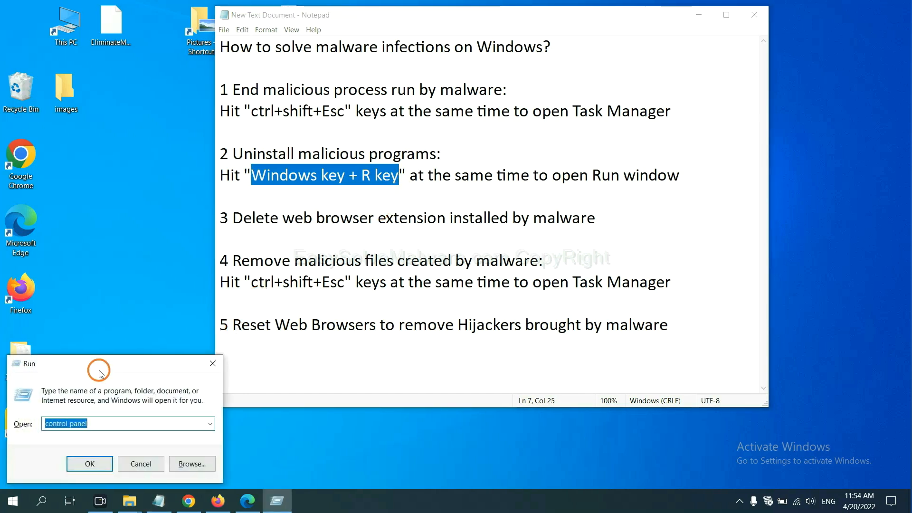
{"action": "left_click_drag", "start_coordinate": [99, 363], "coordinate": [694, 151]}
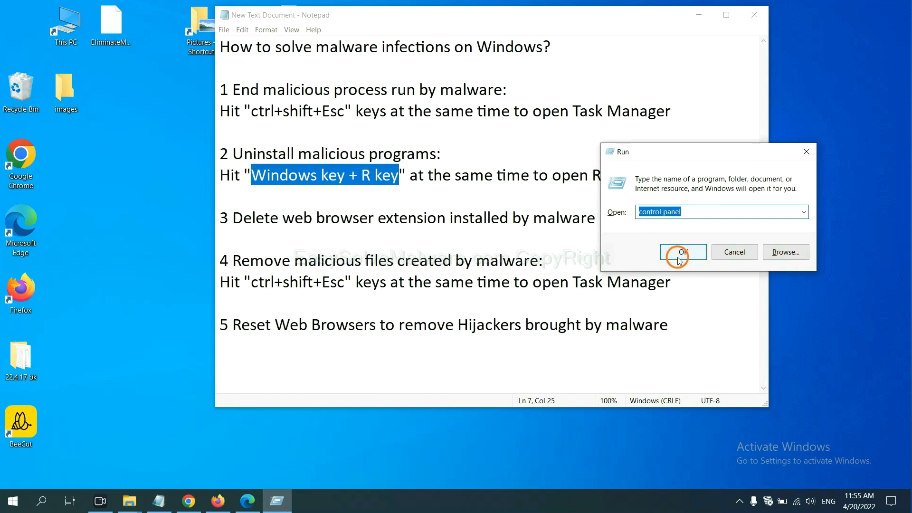
{"action": "left_click", "coordinate": [683, 252]}
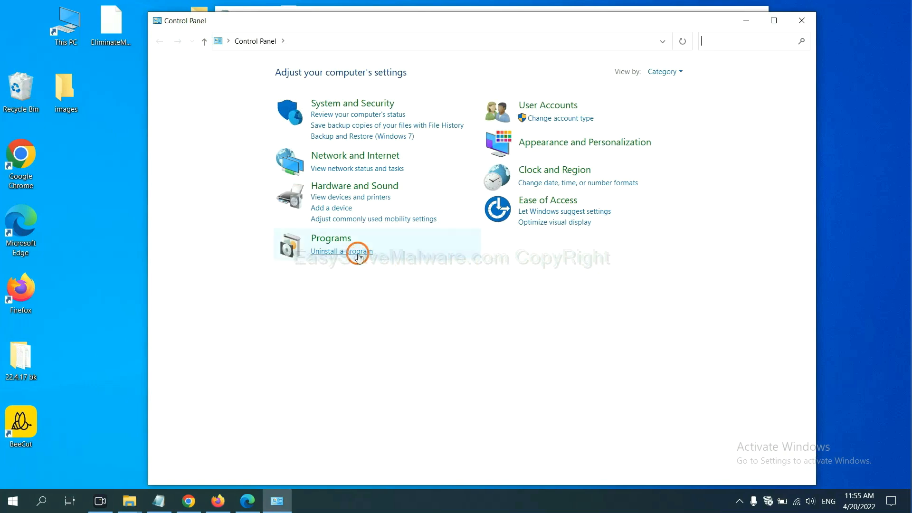
View the Uninstall a program list, then close Control Panel.
{"action": "left_click", "coordinate": [349, 251]}
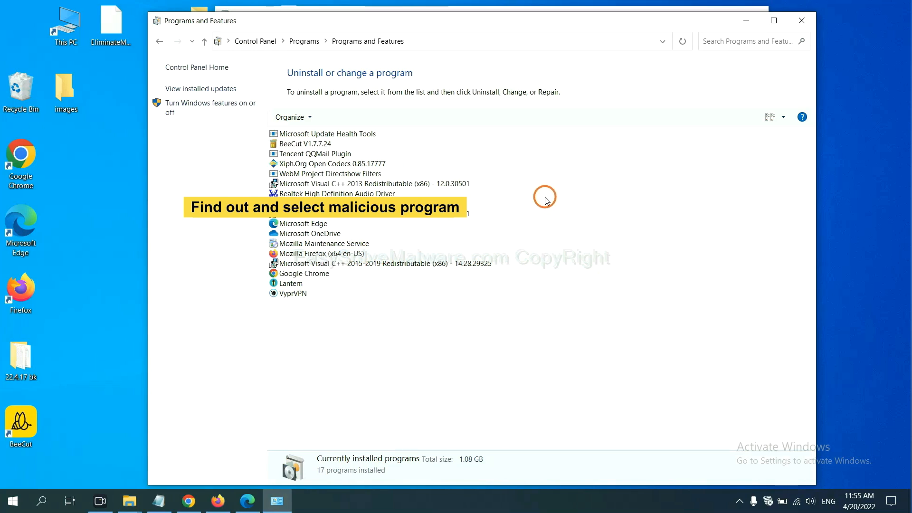
{"action": "mouse_move", "coordinate": [552, 197]}
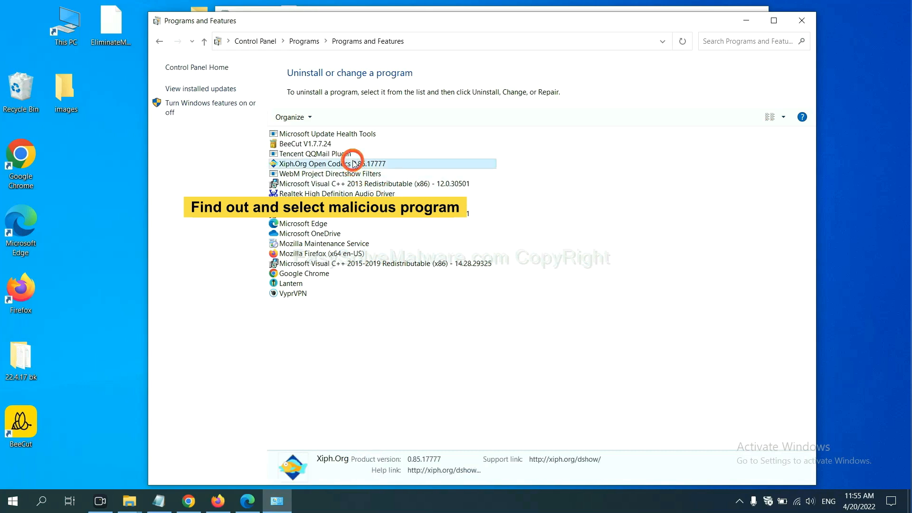
{"action": "mouse_move", "coordinate": [345, 118]}
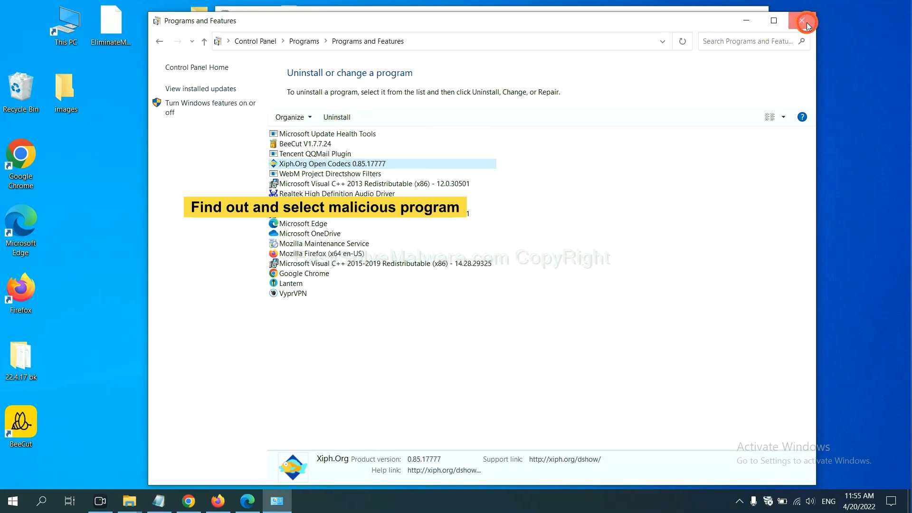
{"action": "left_click", "coordinate": [802, 20]}
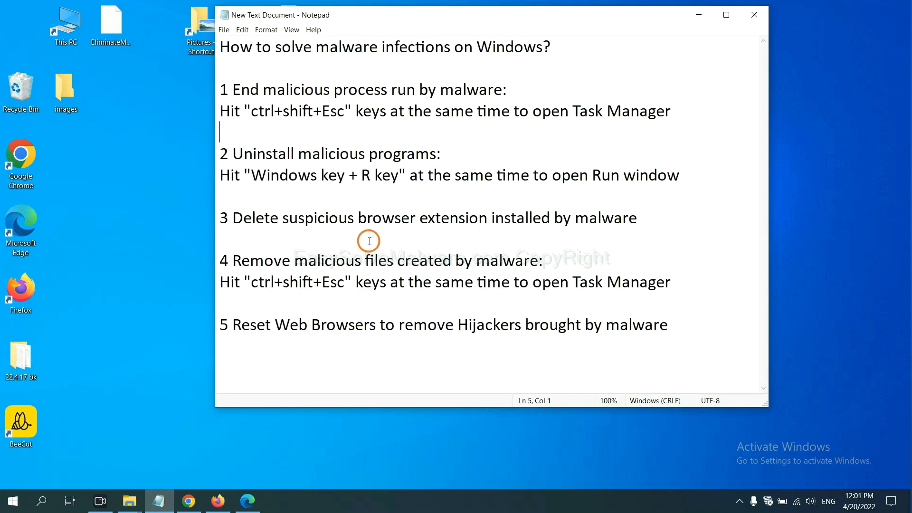
{"action": "mouse_move", "coordinate": [248, 429]}
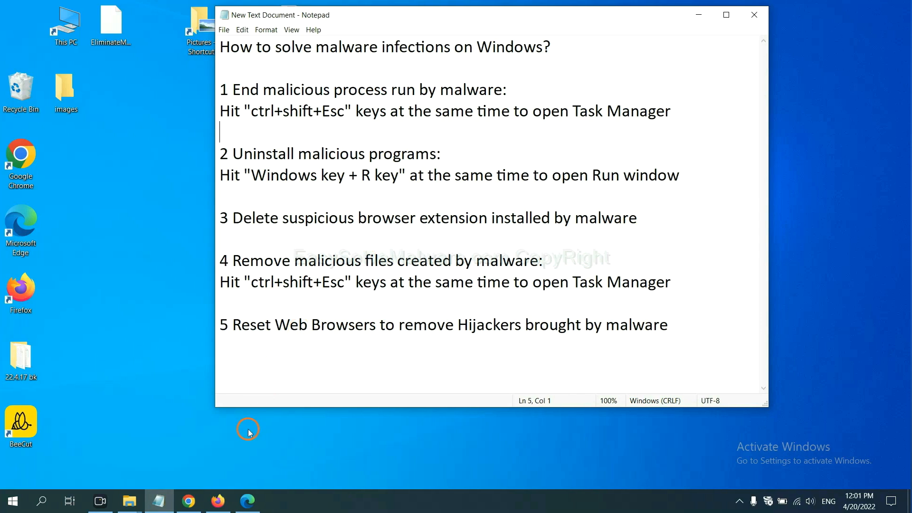
Switch to Chrome and open More tools > Extensions, showing Scroll To Top.
{"action": "left_click", "coordinate": [188, 500]}
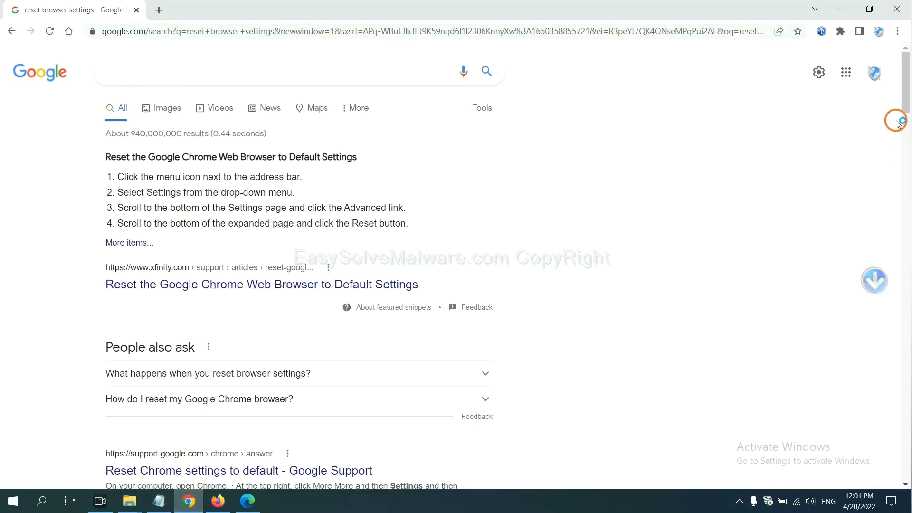
{"action": "left_click", "coordinate": [898, 30]}
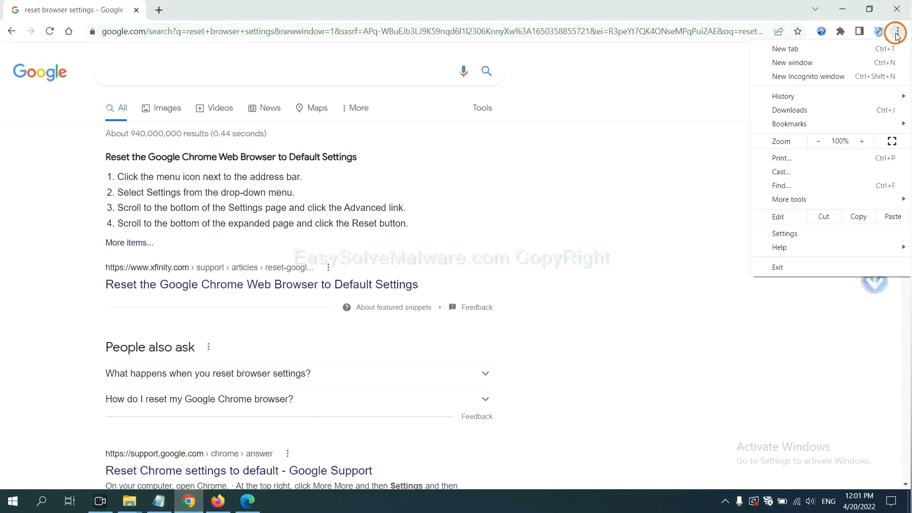
{"action": "mouse_move", "coordinate": [816, 197]}
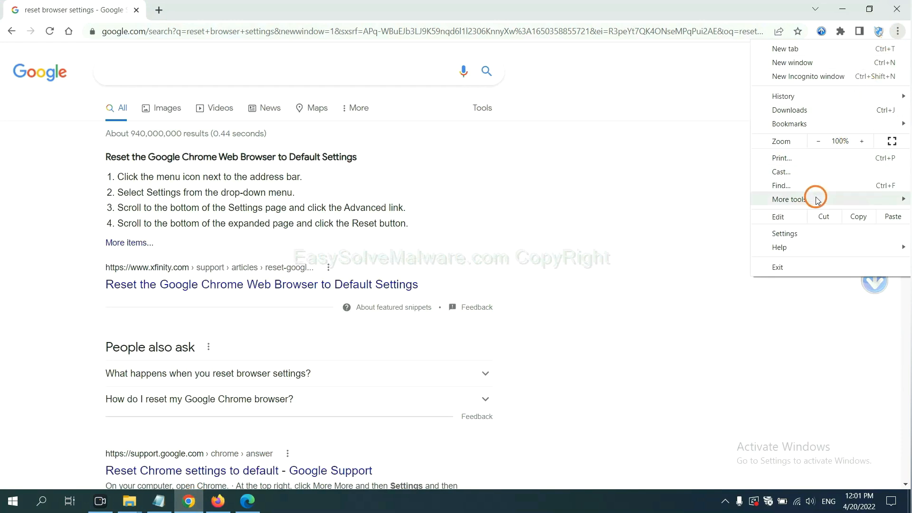
{"action": "left_click", "coordinate": [789, 199]}
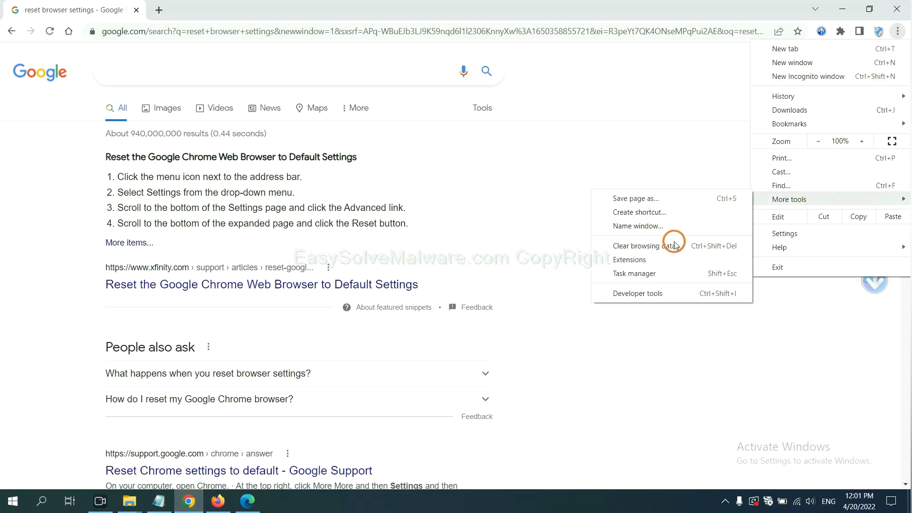
{"action": "left_click", "coordinate": [629, 260]}
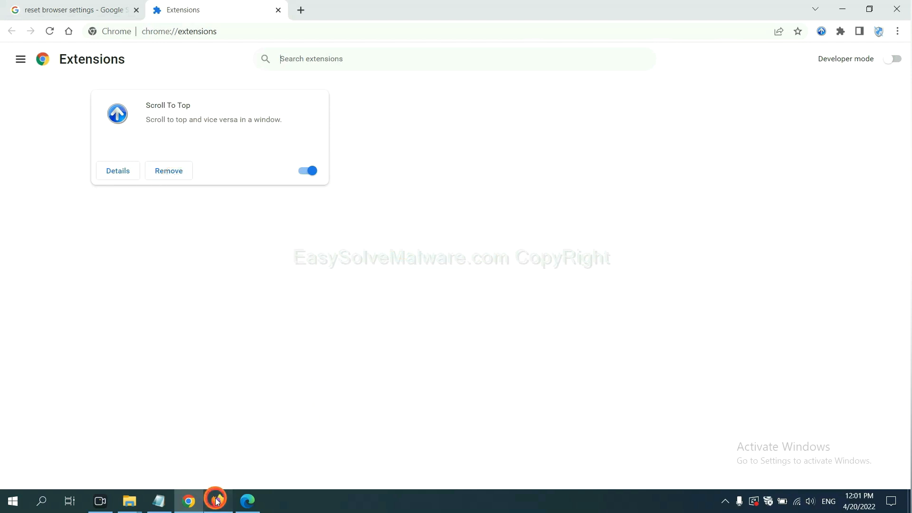
Switch to Firefox, open Add-ons and themes, and show GIPHY for Firefox's options.
{"action": "left_click", "coordinate": [217, 501]}
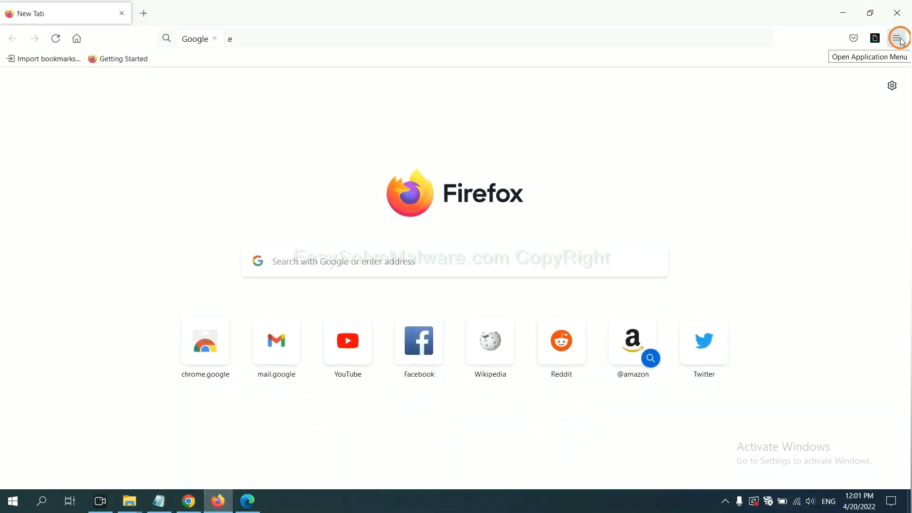
{"action": "left_click", "coordinate": [895, 38]}
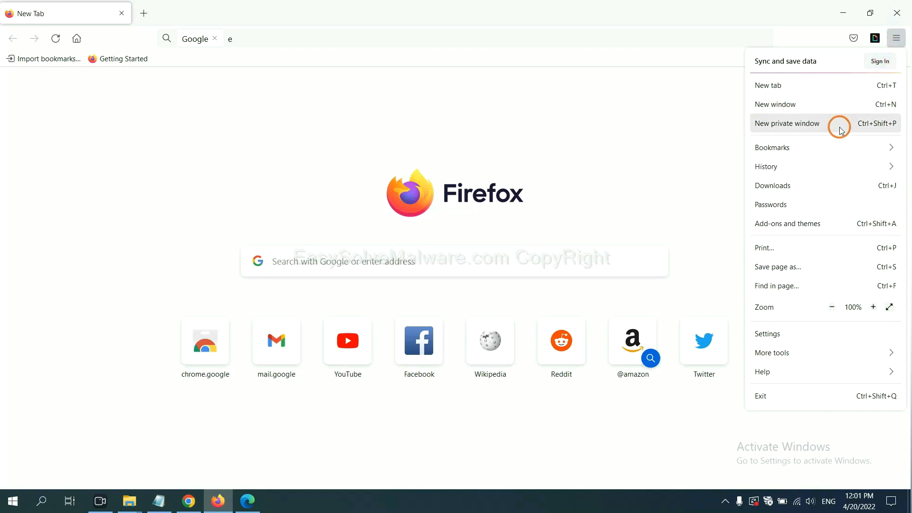
{"action": "mouse_move", "coordinate": [796, 227]}
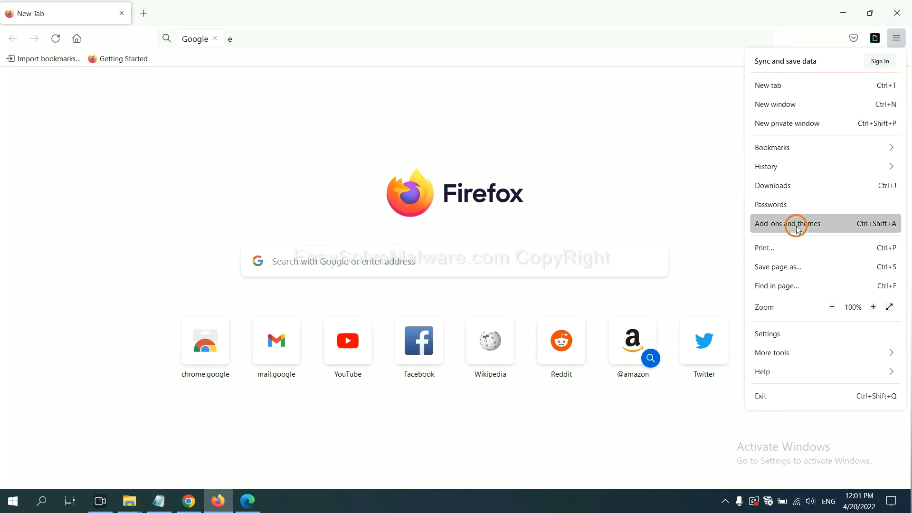
{"action": "left_click", "coordinate": [795, 224]}
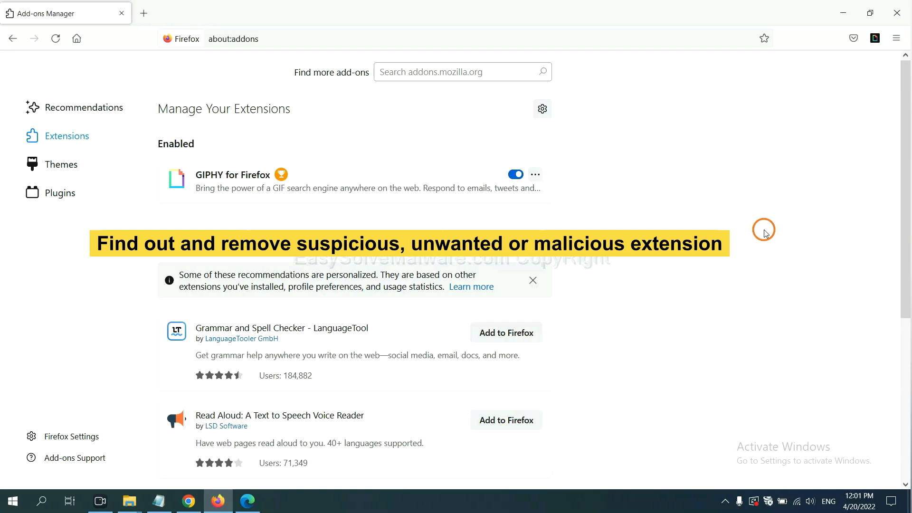
{"action": "mouse_move", "coordinate": [536, 174]}
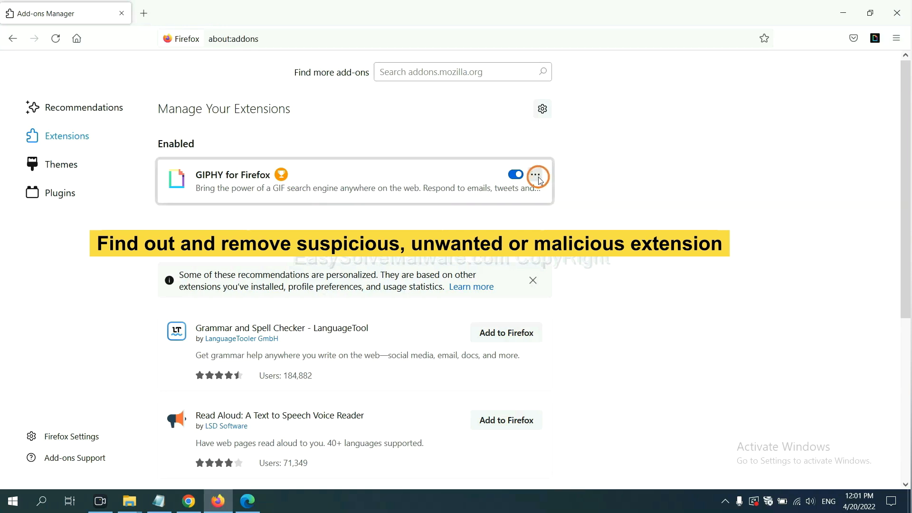
{"action": "left_click", "coordinate": [537, 175]}
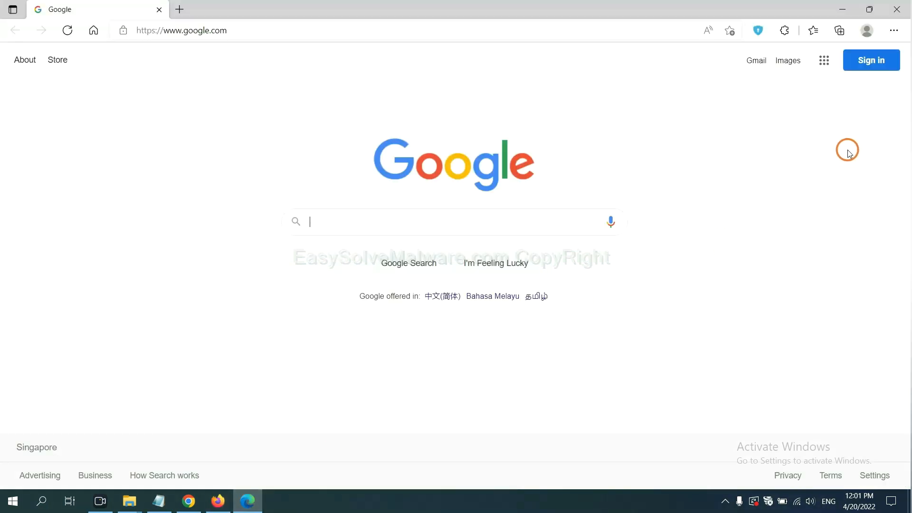
{"action": "mouse_move", "coordinate": [893, 30]}
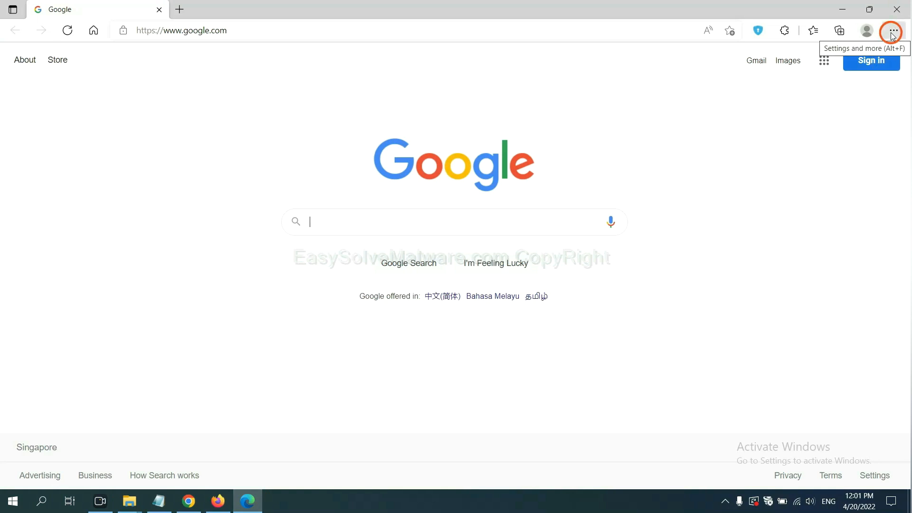
Go to Edge's Manage extensions page and remove ArcVpn Free Fast VPN Proxy.
{"action": "left_click", "coordinate": [894, 30]}
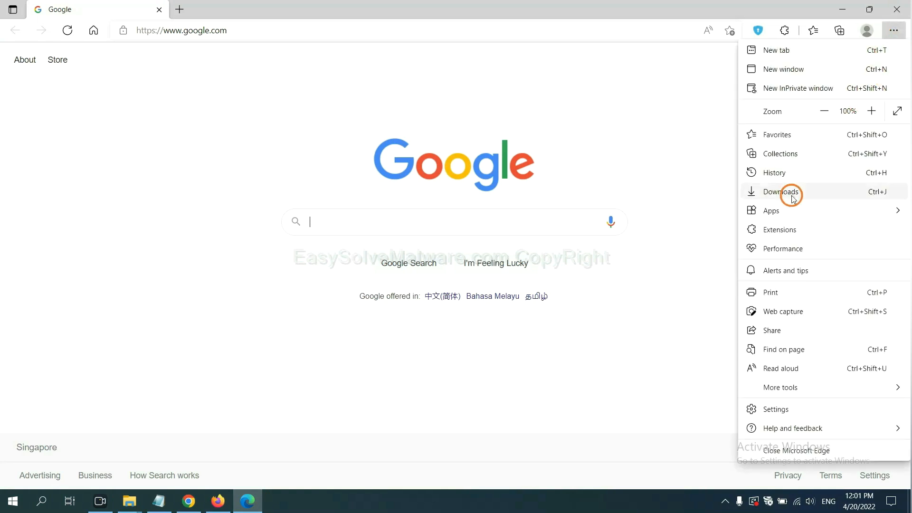
{"action": "mouse_move", "coordinate": [784, 230]}
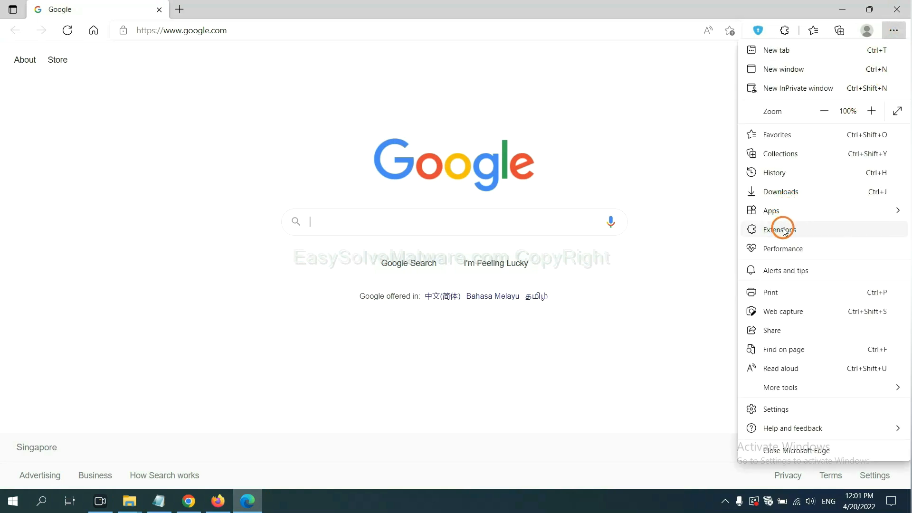
{"action": "left_click", "coordinate": [781, 230]}
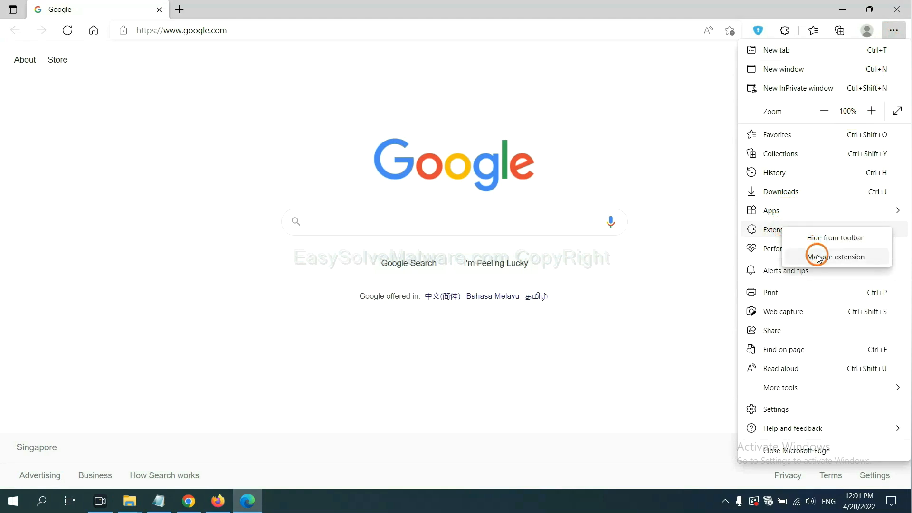
{"action": "left_click", "coordinate": [835, 256]}
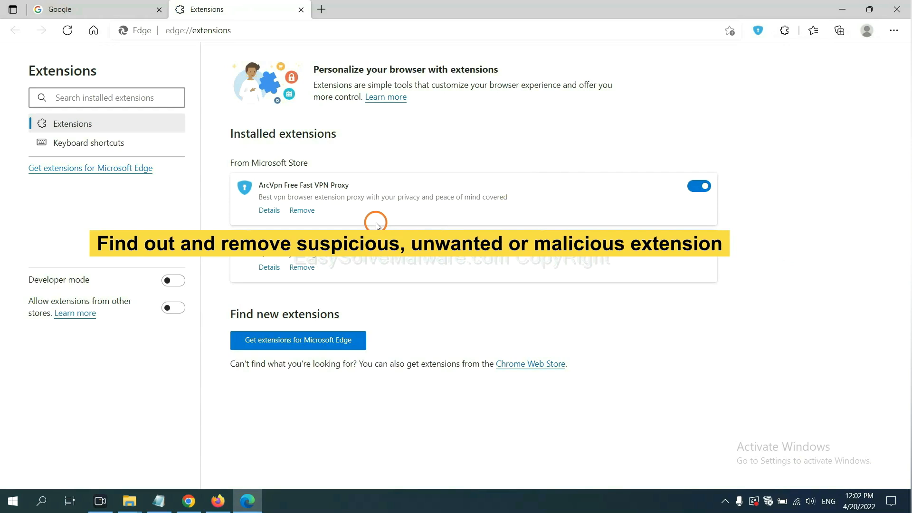
{"action": "mouse_move", "coordinate": [309, 212]}
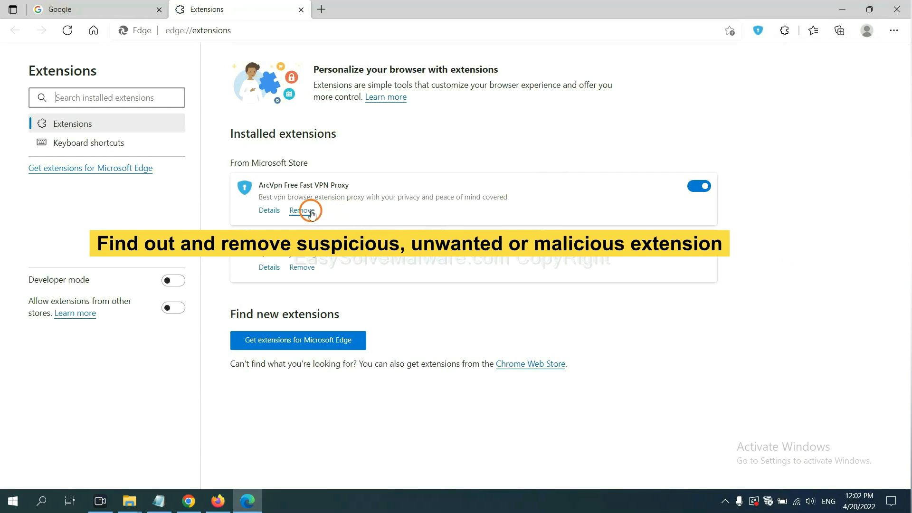
{"action": "left_click", "coordinate": [303, 210]}
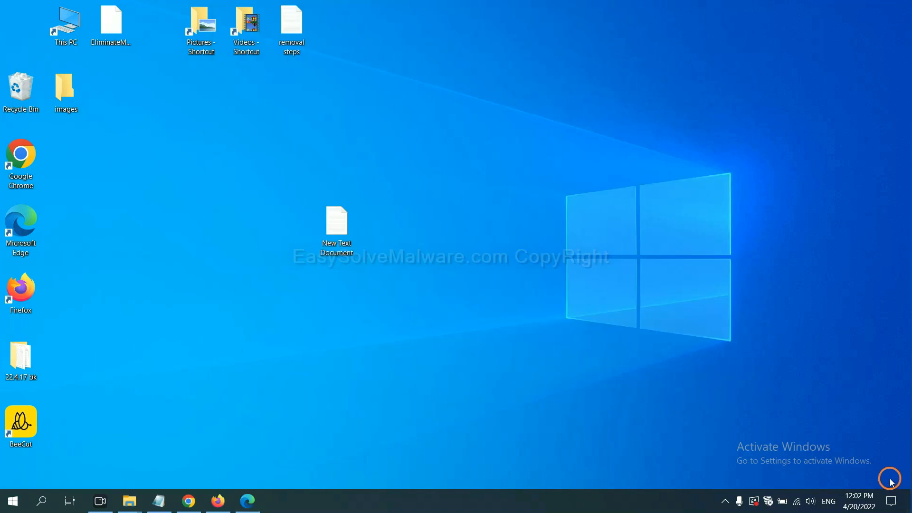
Open the removal-steps document, highlight step 4, and run regedit from Run.
{"action": "double_click", "coordinate": [337, 220]}
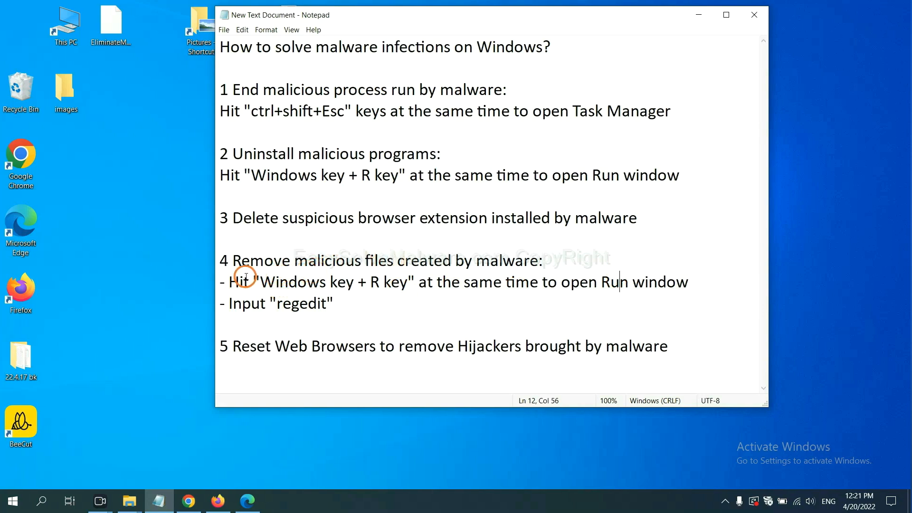
{"action": "left_click_drag", "start_coordinate": [228, 282], "coordinate": [327, 282]}
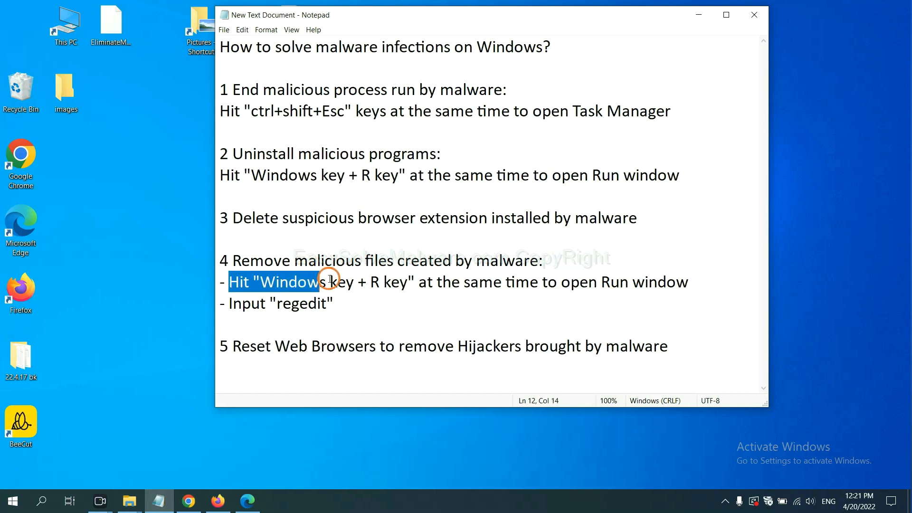
{"action": "left_click", "coordinate": [528, 289]}
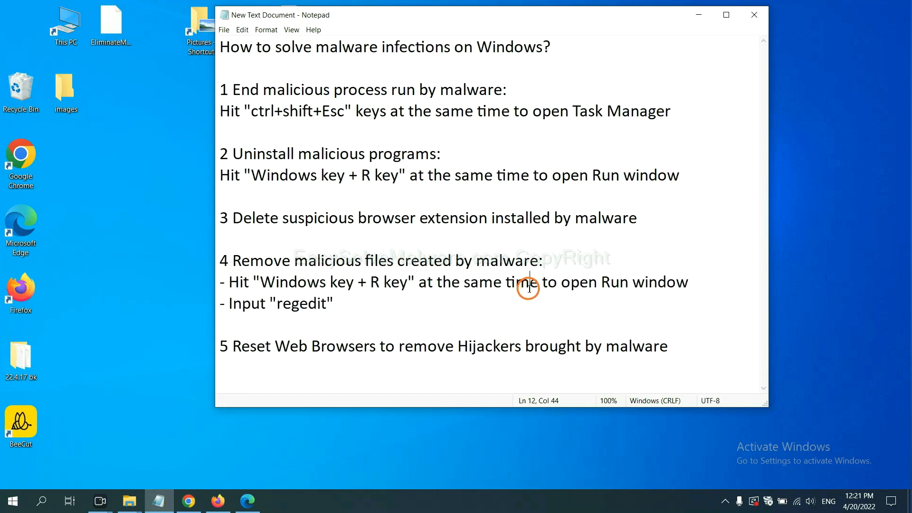
{"action": "key", "text": "Win+r"}
{"action": "type", "text": "regedit"}
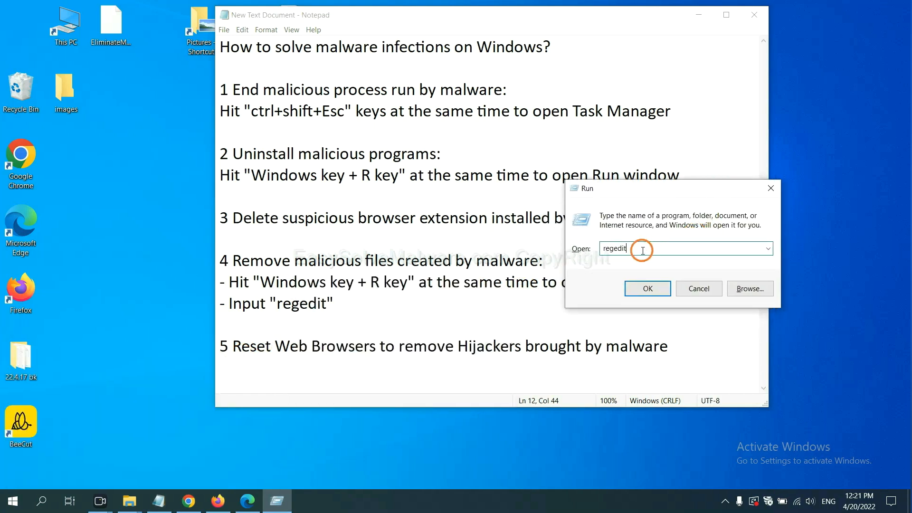
{"action": "left_click", "coordinate": [647, 288]}
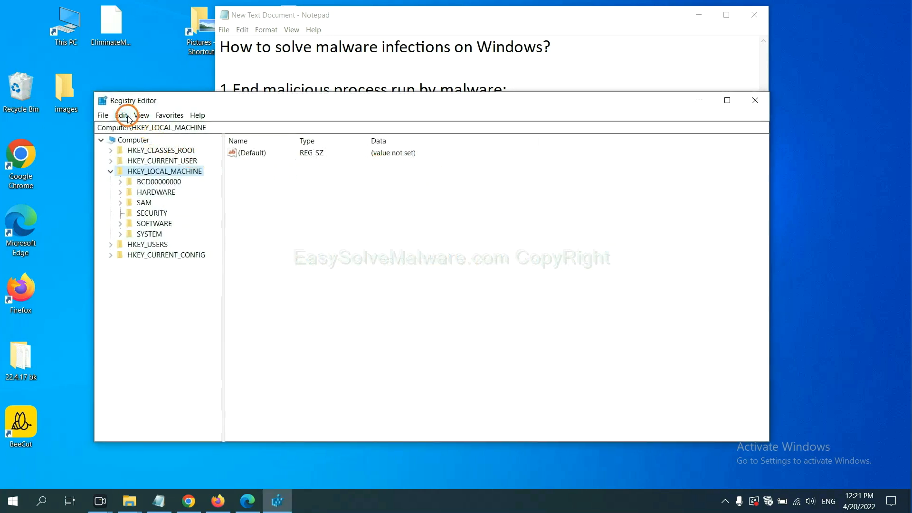
Search the registry for 'beecut' across keys, values and data.
{"action": "left_click", "coordinate": [121, 115]}
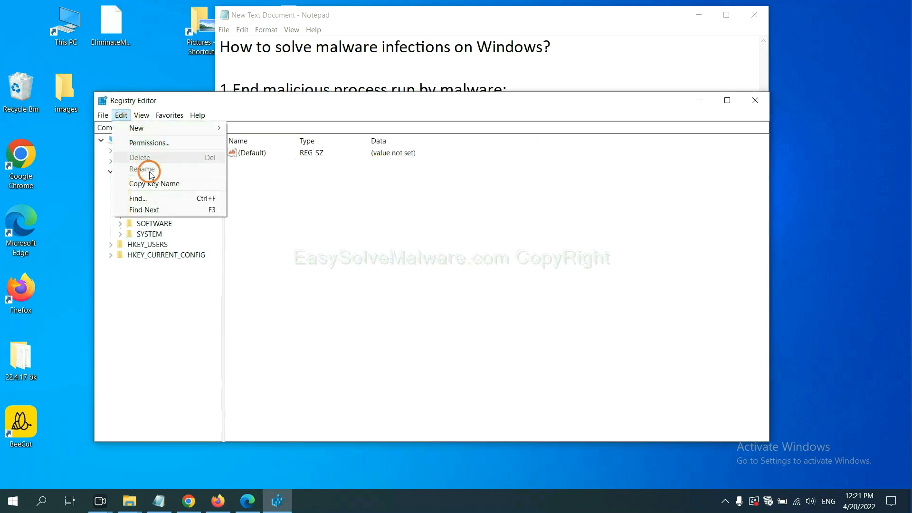
{"action": "mouse_move", "coordinate": [159, 198]}
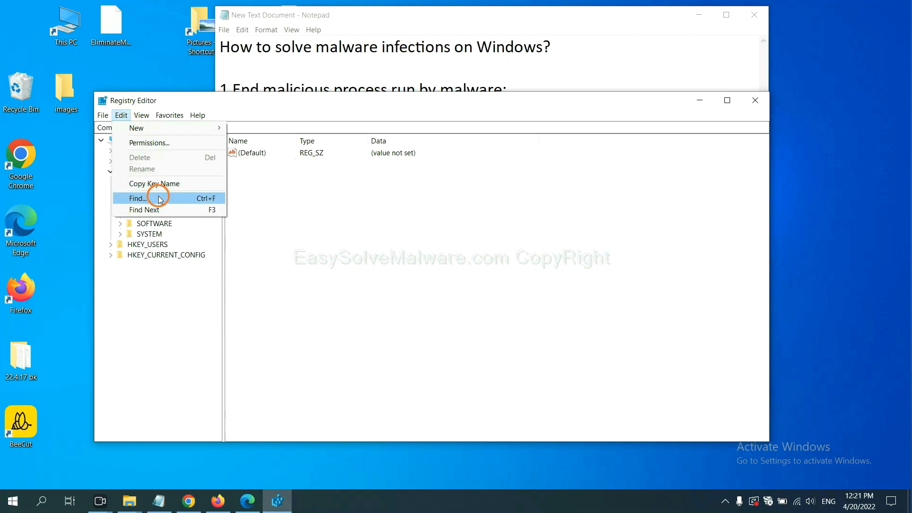
{"action": "left_click", "coordinate": [138, 198]}
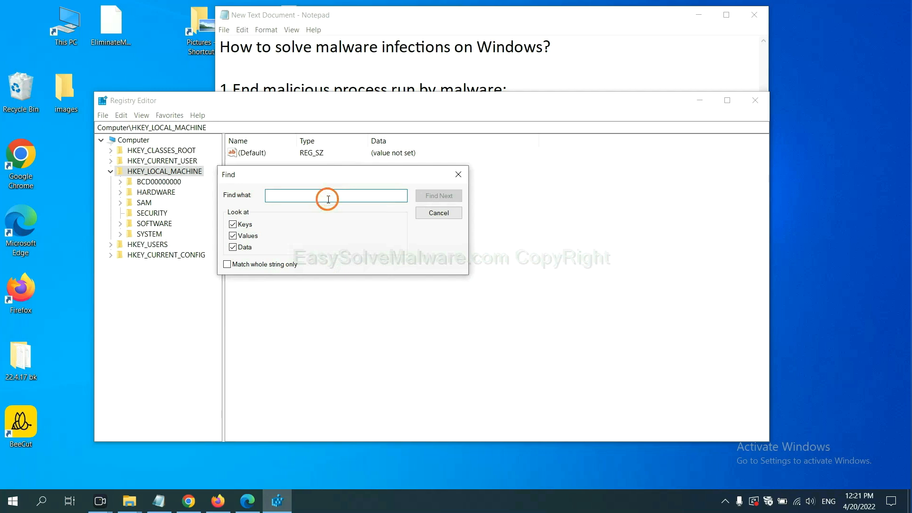
{"action": "type", "text": "Input the name of malware"}
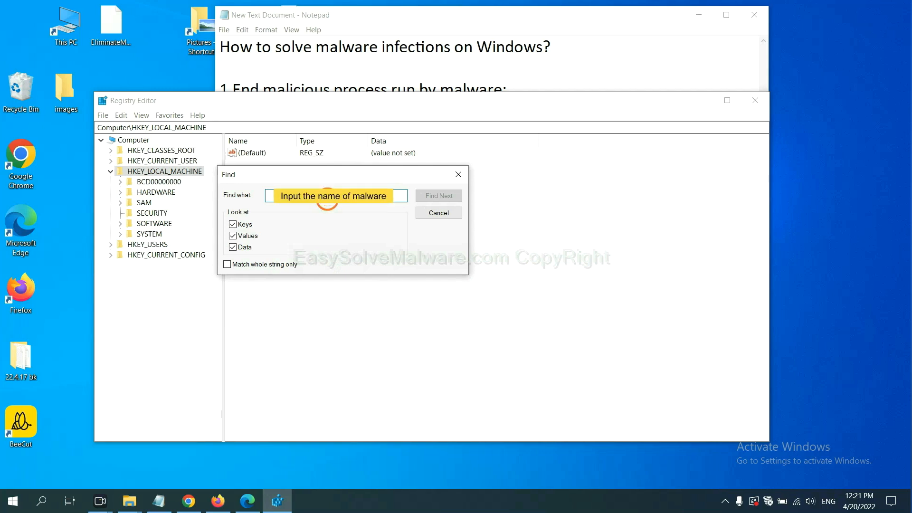
{"action": "type", "text": "be"}
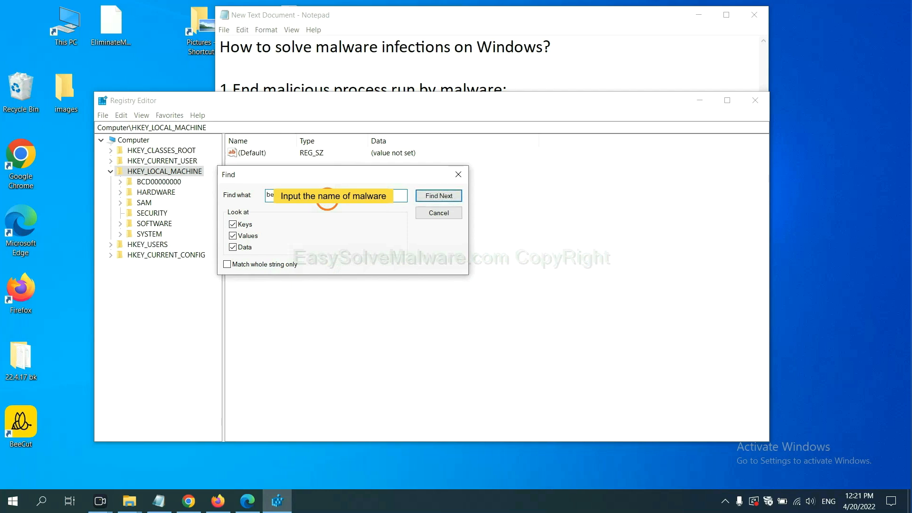
{"action": "left_click", "coordinate": [438, 196]}
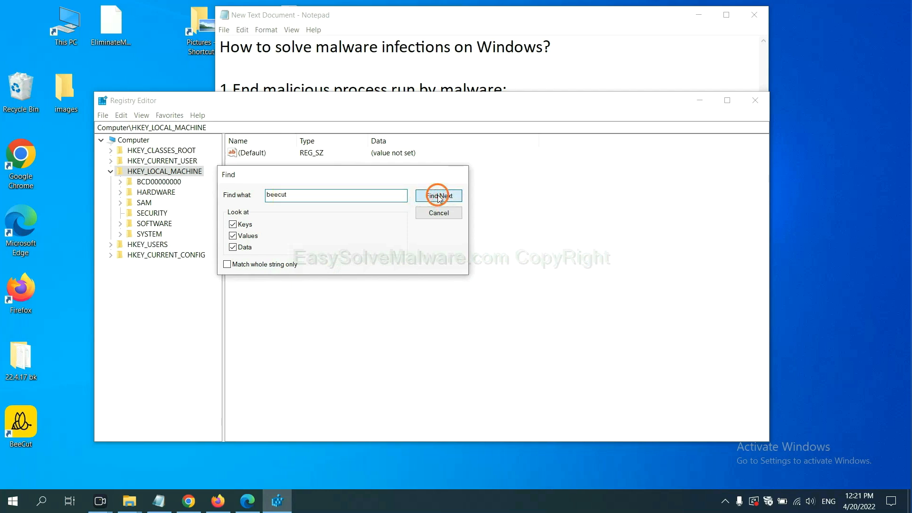
{"action": "left_click", "coordinate": [438, 195]}
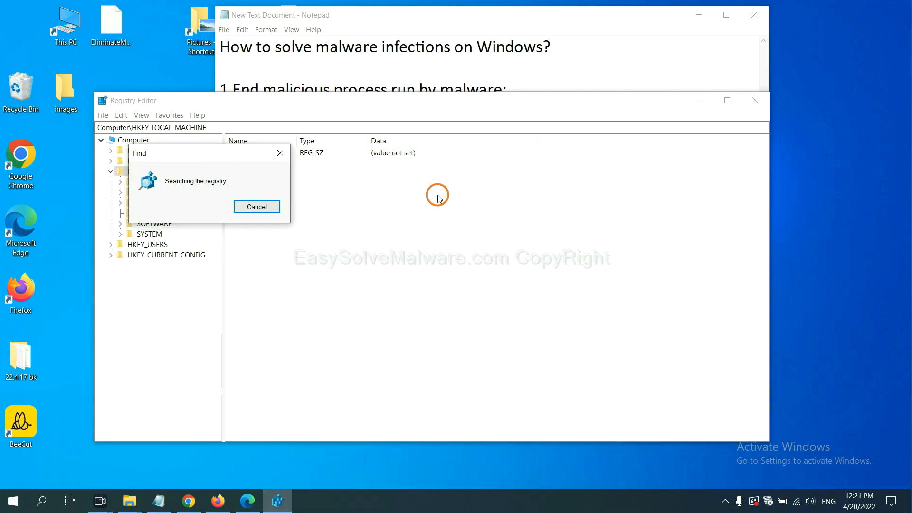
{"action": "mouse_move", "coordinate": [438, 207]}
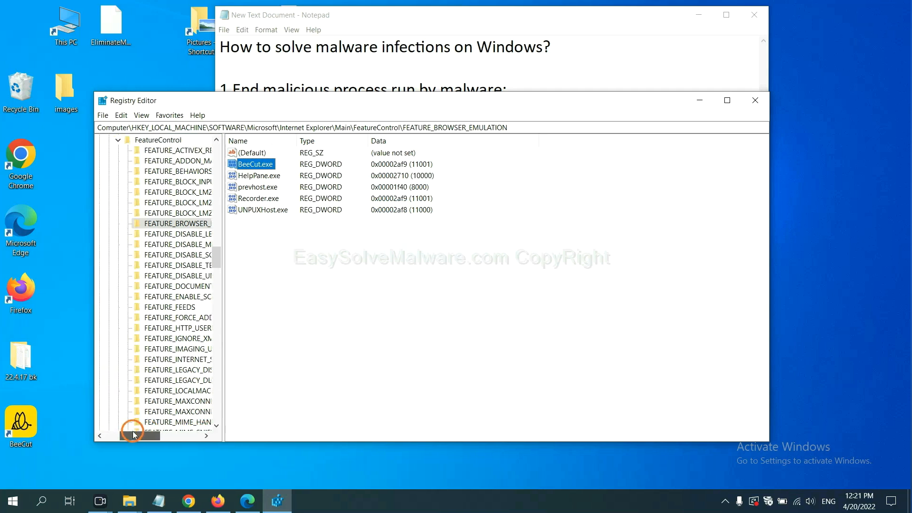
{"action": "left_click_drag", "start_coordinate": [132, 434], "coordinate": [153, 434]}
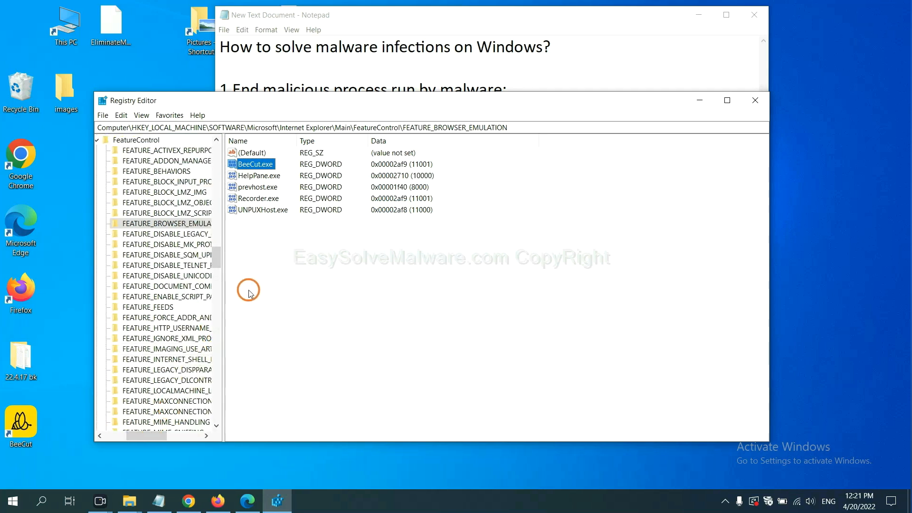
{"action": "mouse_move", "coordinate": [242, 270]}
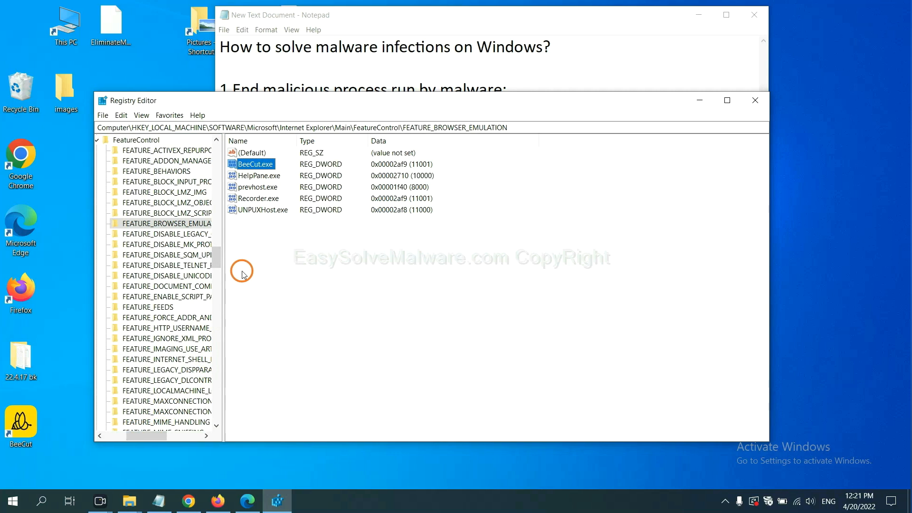
{"action": "right_click", "coordinate": [176, 223]}
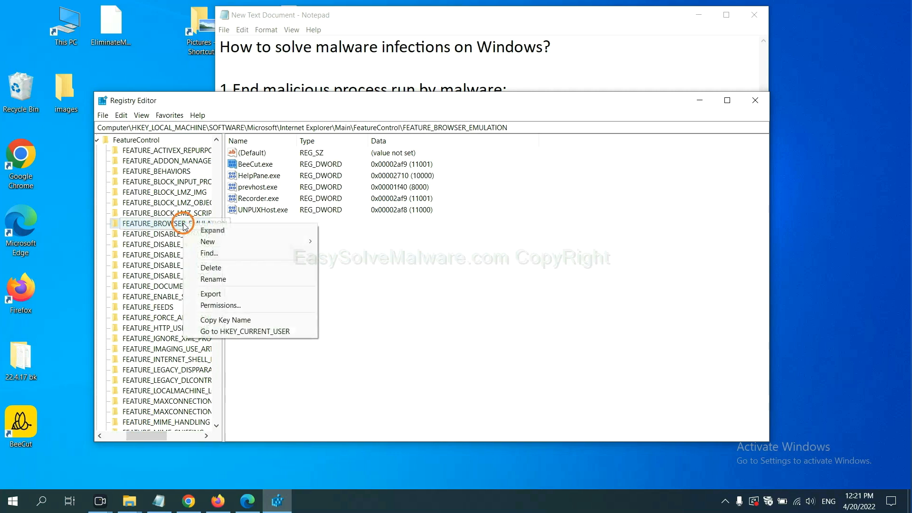
{"action": "mouse_move", "coordinate": [200, 238]}
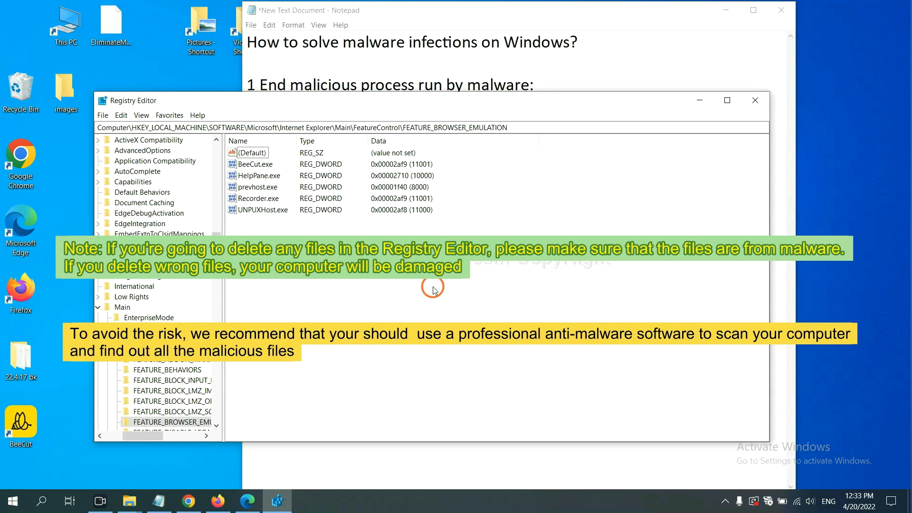
{"action": "mouse_move", "coordinate": [205, 330]}
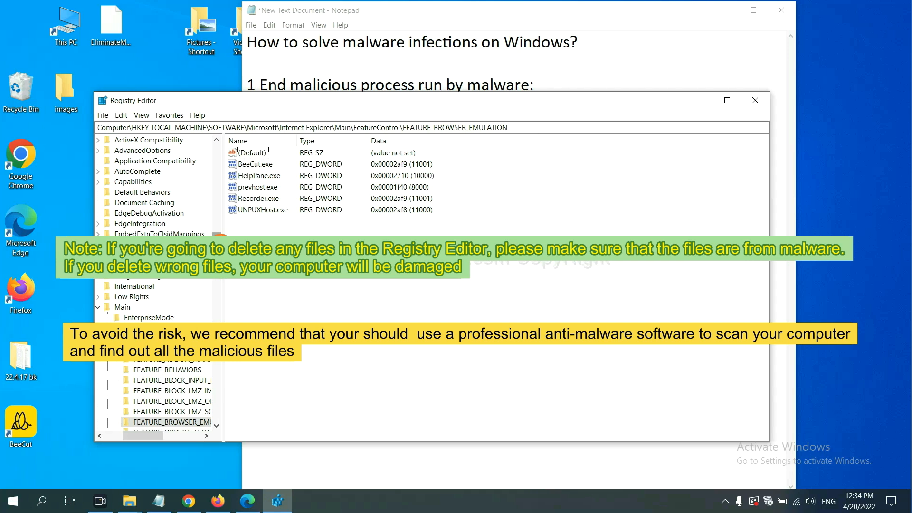
{"action": "left_click", "coordinate": [313, 291]}
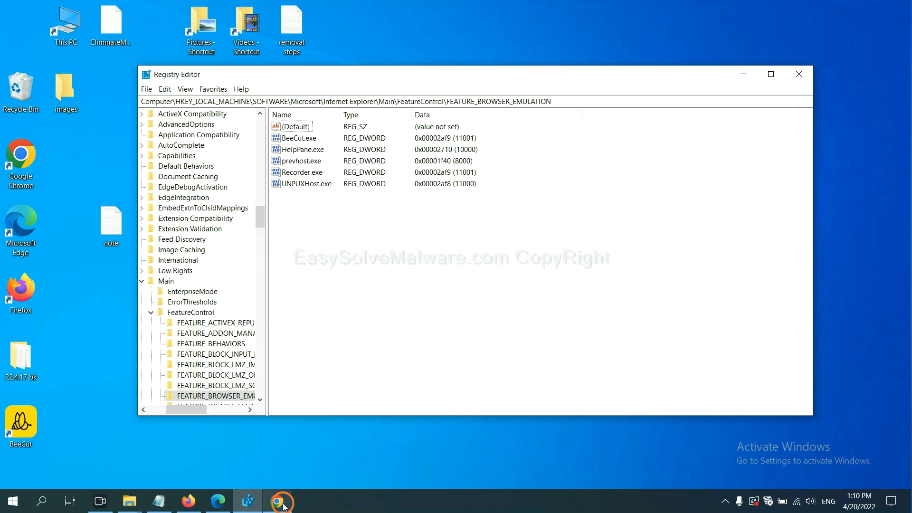
Switch to Chrome's EasySolveMalware guide and scroll to its removal steps menu.
{"action": "left_click", "coordinate": [277, 501]}
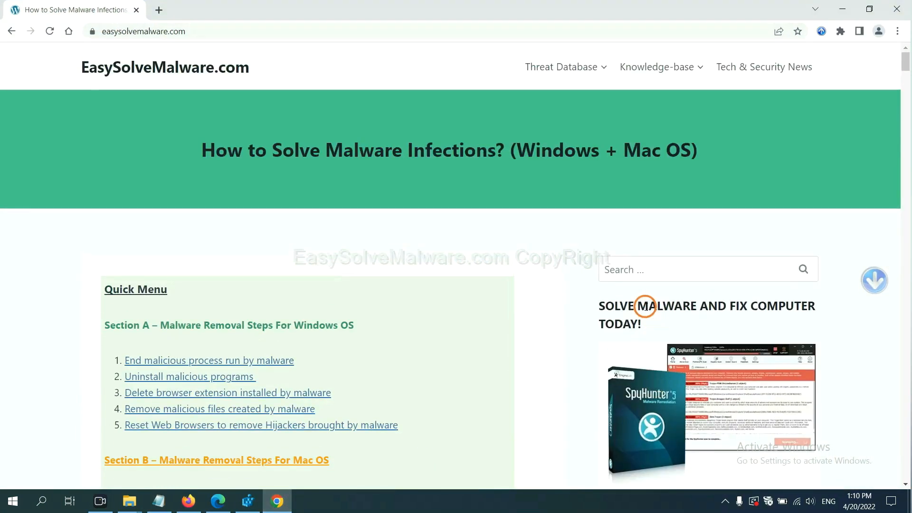
{"action": "mouse_move", "coordinate": [197, 77]}
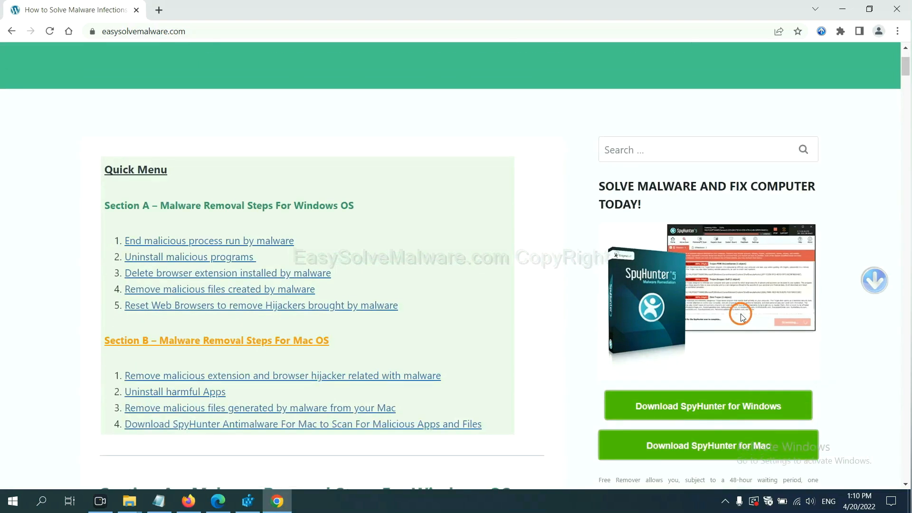
{"action": "scroll", "scroll_direction": "down", "scroll_amount": 3}
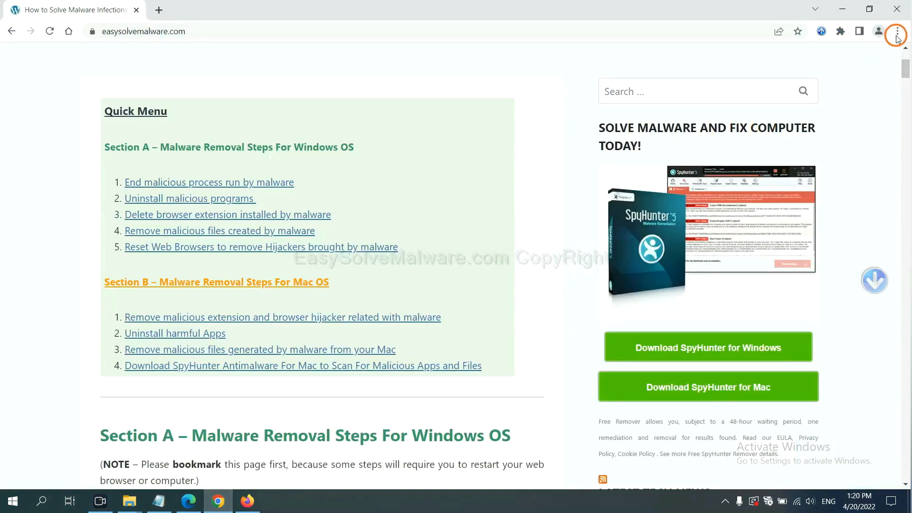
Search Chrome Settings for 'reset' to reach the Reset settings confirmation.
{"action": "left_click", "coordinate": [896, 31]}
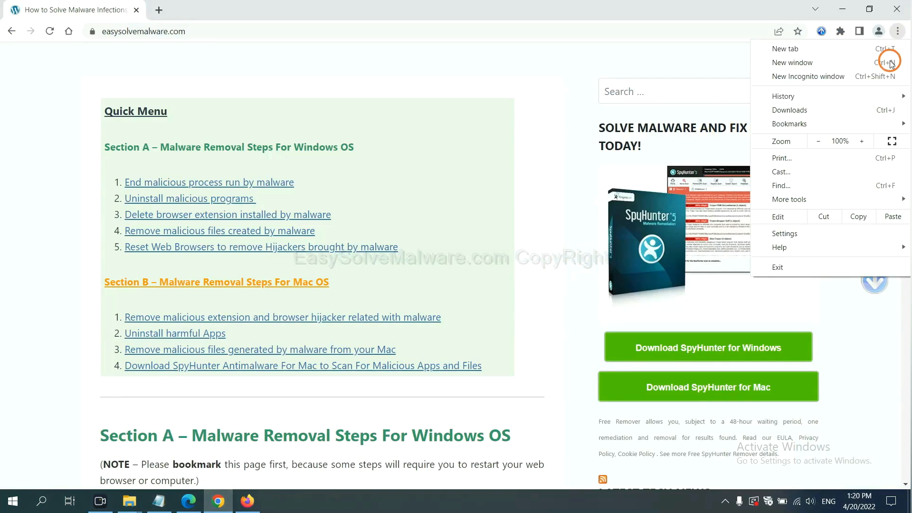
{"action": "left_click", "coordinate": [784, 233]}
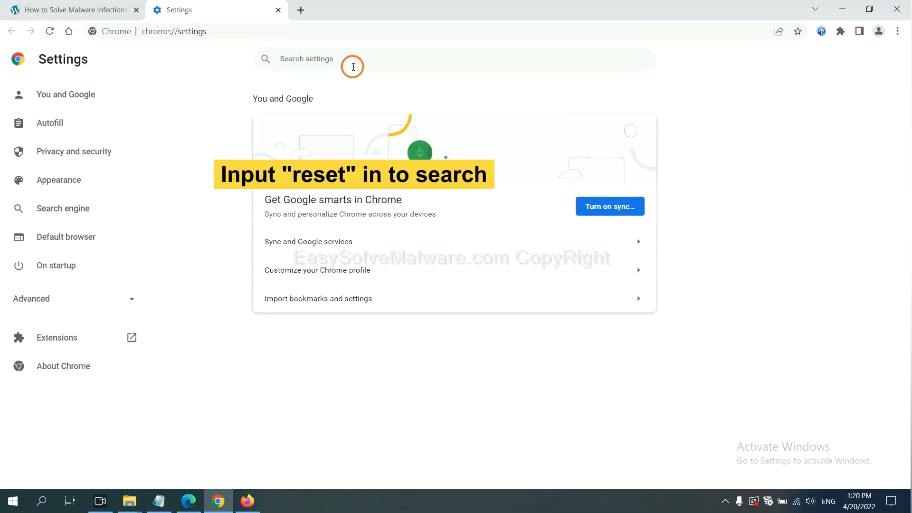
{"action": "type", "text": "reset"}
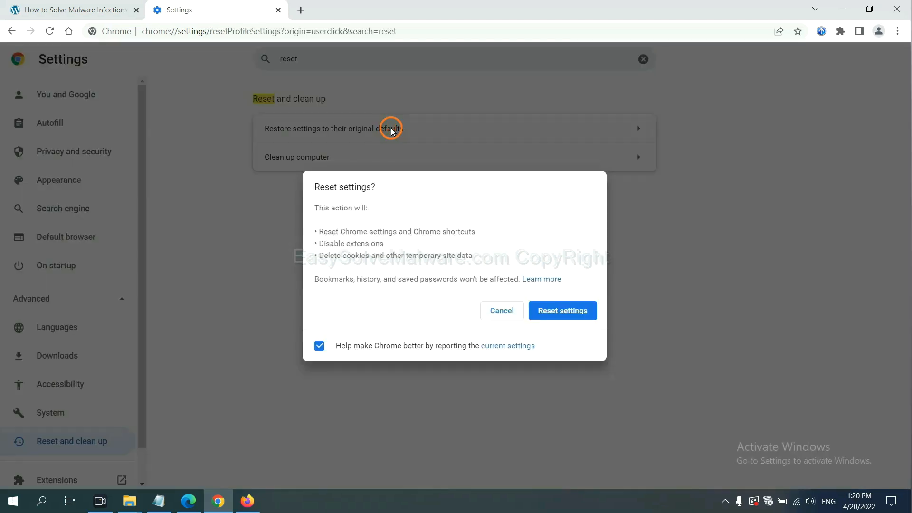
{"action": "mouse_move", "coordinate": [563, 310]}
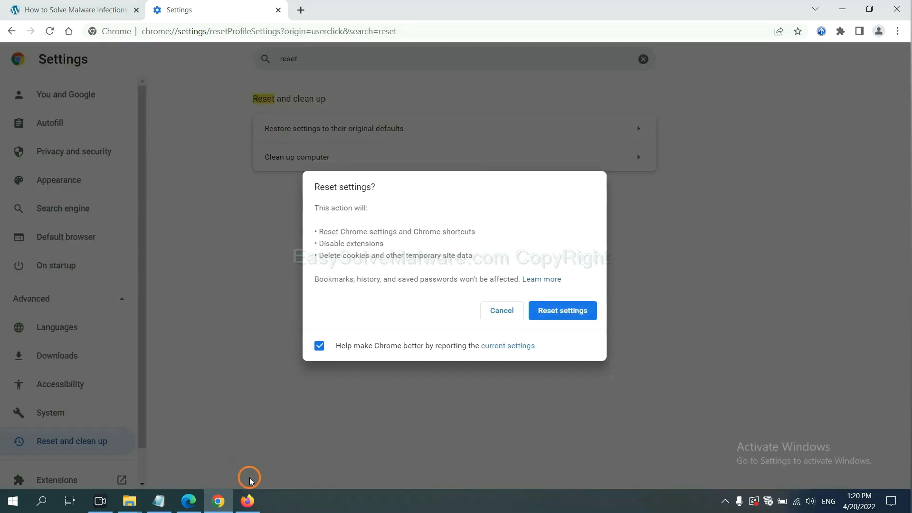
From Firefox's Troubleshooting Information page, start Refresh Firefox to restore default settings.
{"action": "left_click", "coordinate": [247, 500]}
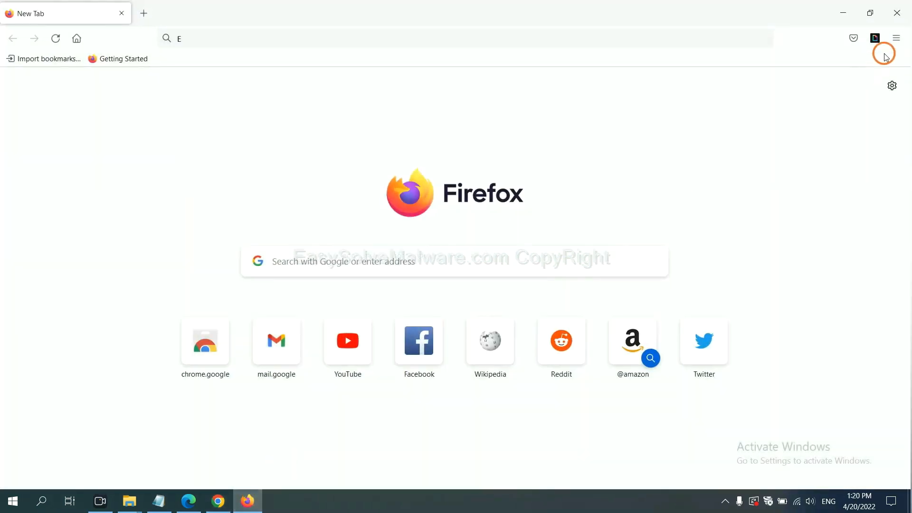
{"action": "left_click", "coordinate": [896, 38]}
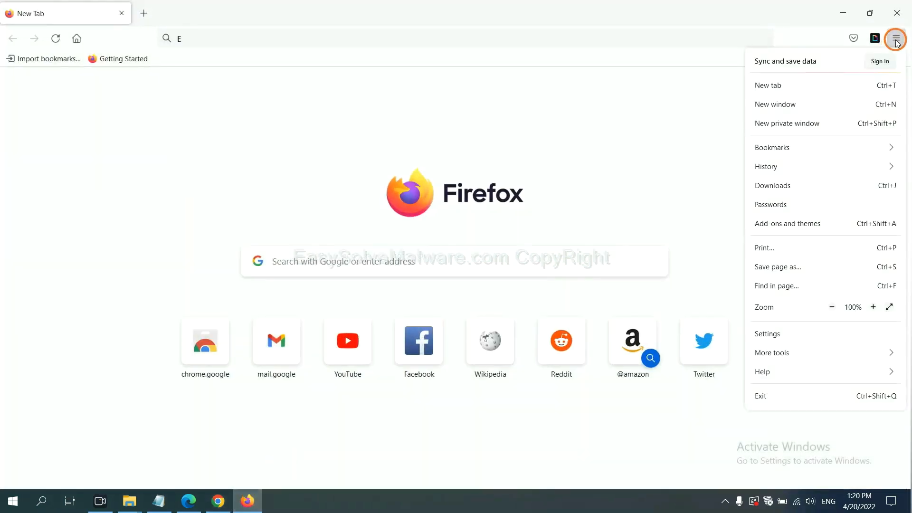
{"action": "mouse_move", "coordinate": [783, 364]}
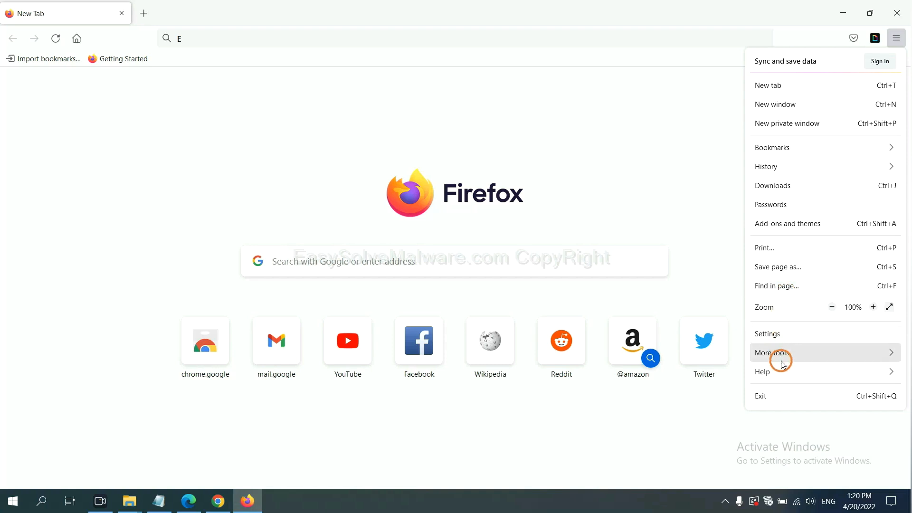
{"action": "left_click", "coordinate": [763, 372]}
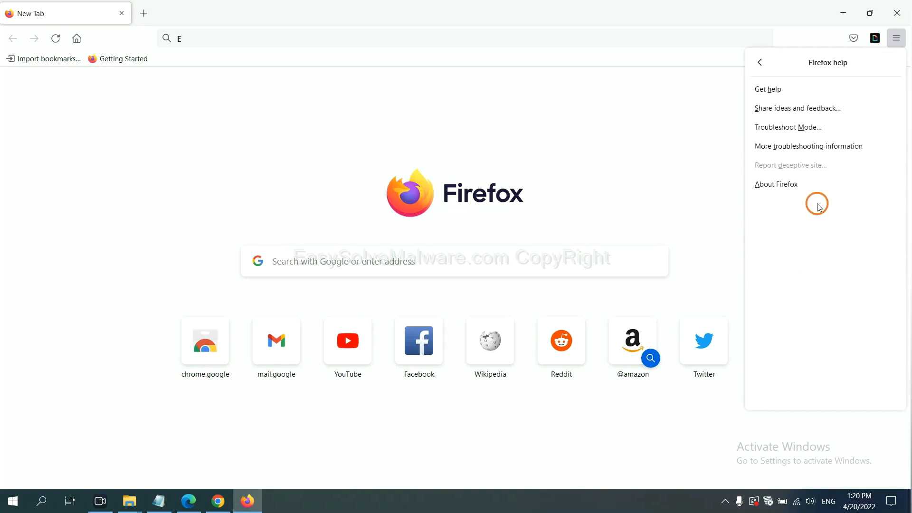
{"action": "mouse_move", "coordinate": [800, 149]}
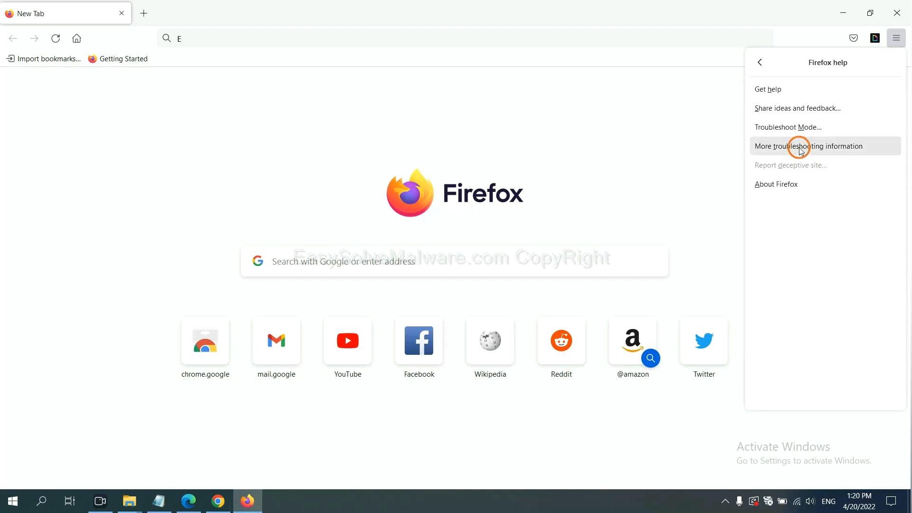
{"action": "left_click", "coordinate": [808, 146]}
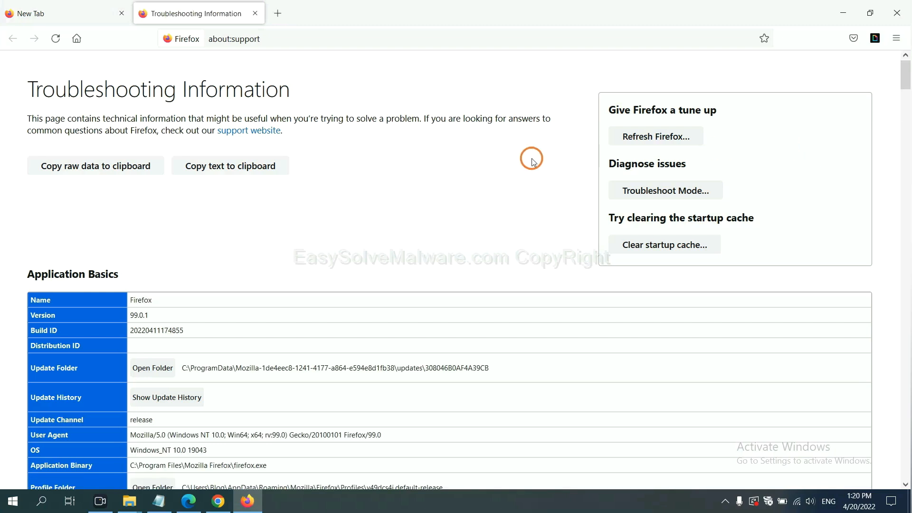
{"action": "mouse_move", "coordinate": [640, 138]}
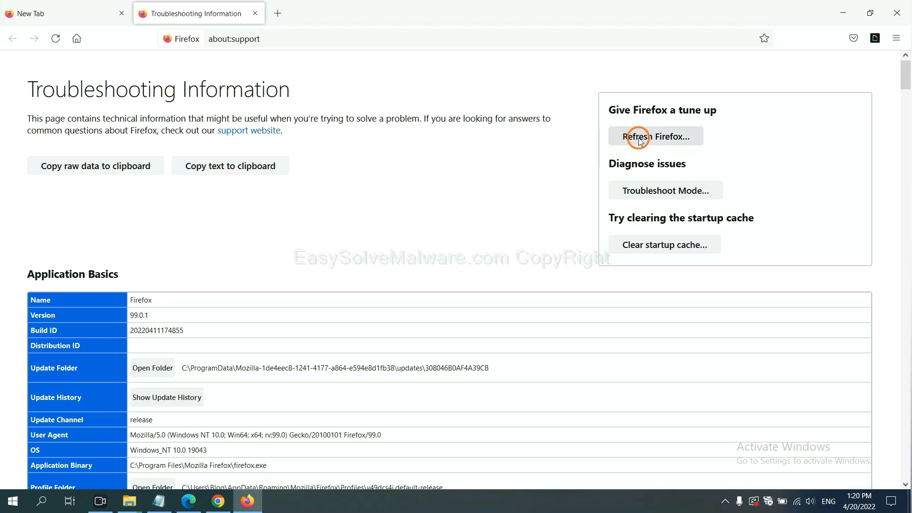
{"action": "left_click", "coordinate": [643, 137]}
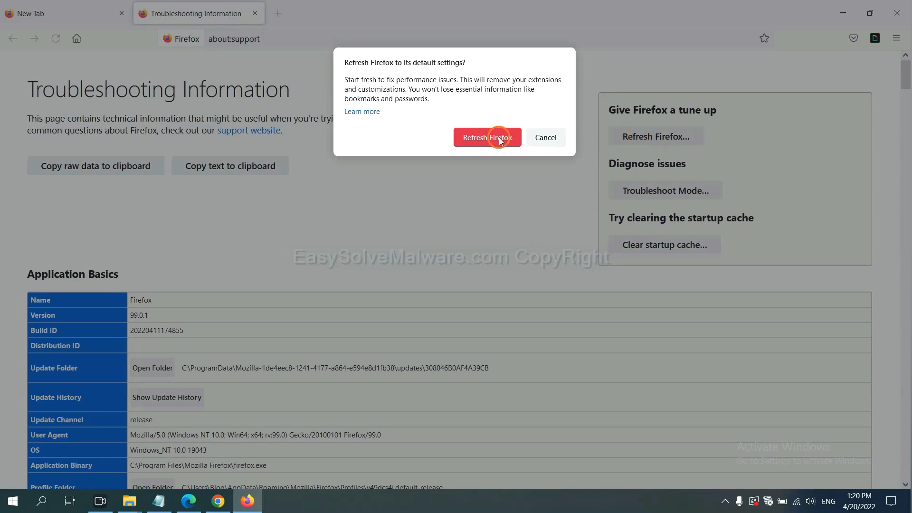
{"action": "mouse_move", "coordinate": [232, 396]}
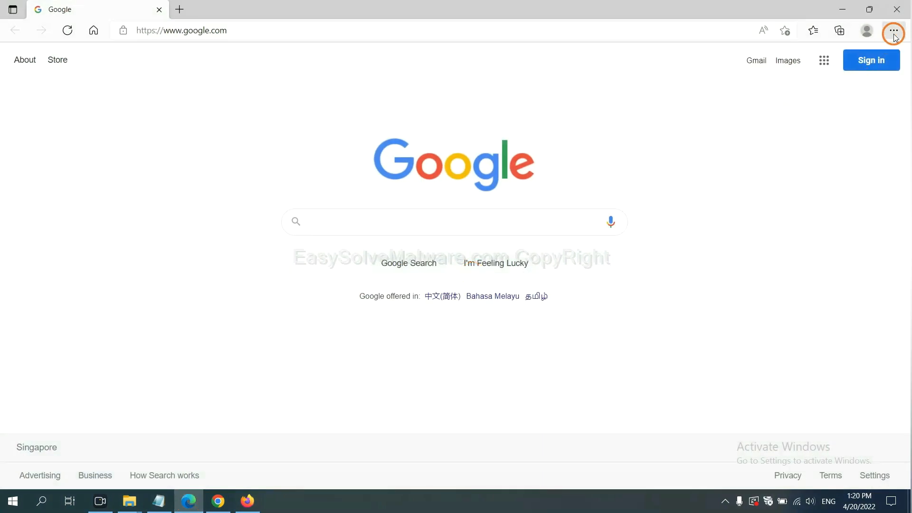
Search Edge Settings for 'reset' and choose Restore settings to their default values.
{"action": "left_click", "coordinate": [895, 32]}
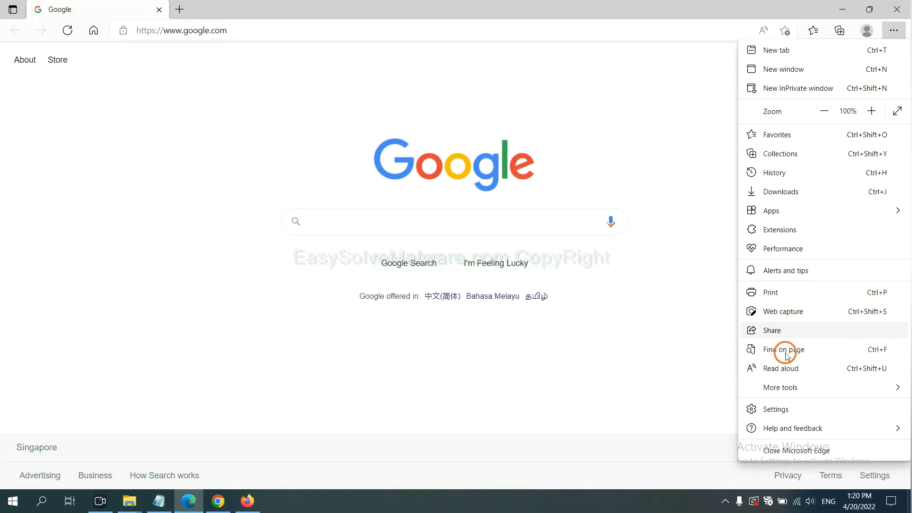
{"action": "left_click", "coordinate": [775, 409]}
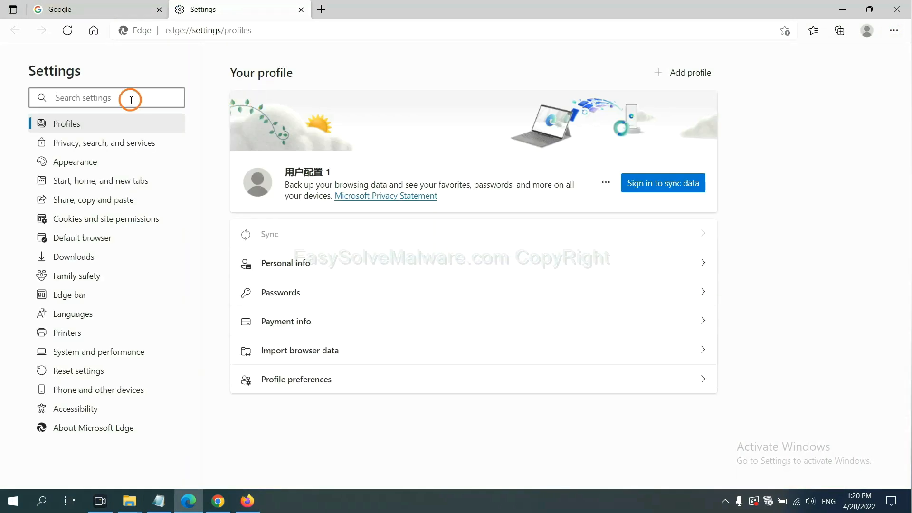
{"action": "type", "text": "reset"}
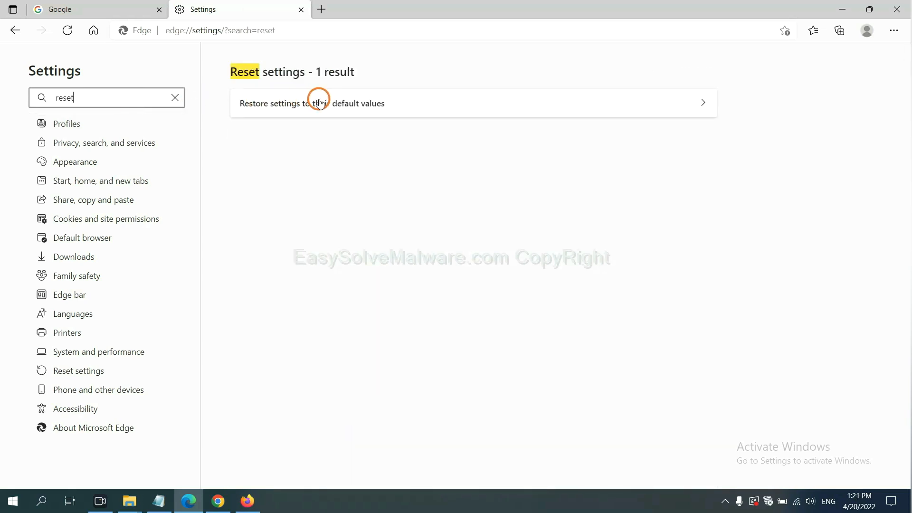
{"action": "left_click", "coordinate": [319, 102]}
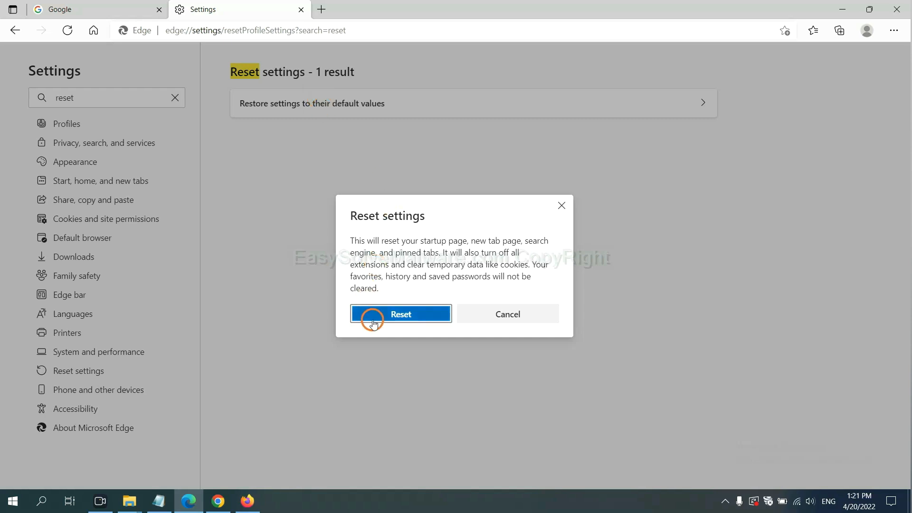